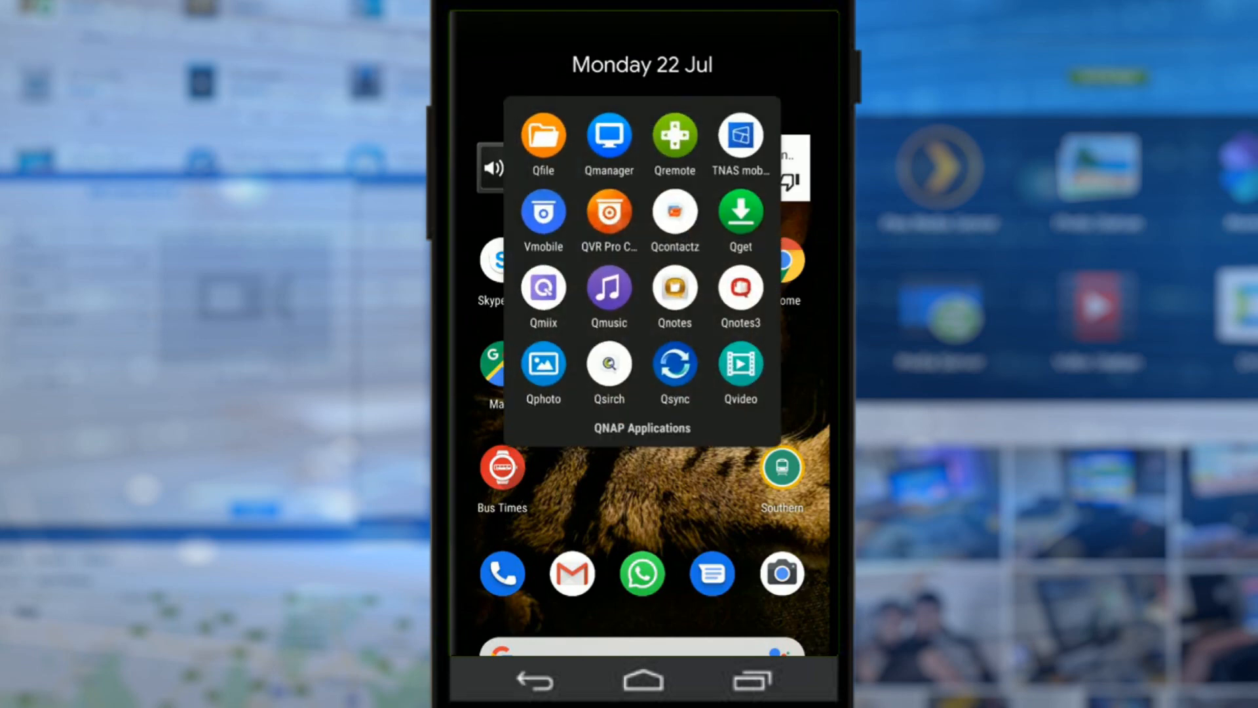
Step: Launch Qmanager from the QNAP Applications folder on the home screen
{"action": "left_click", "coordinate": [608, 133]}
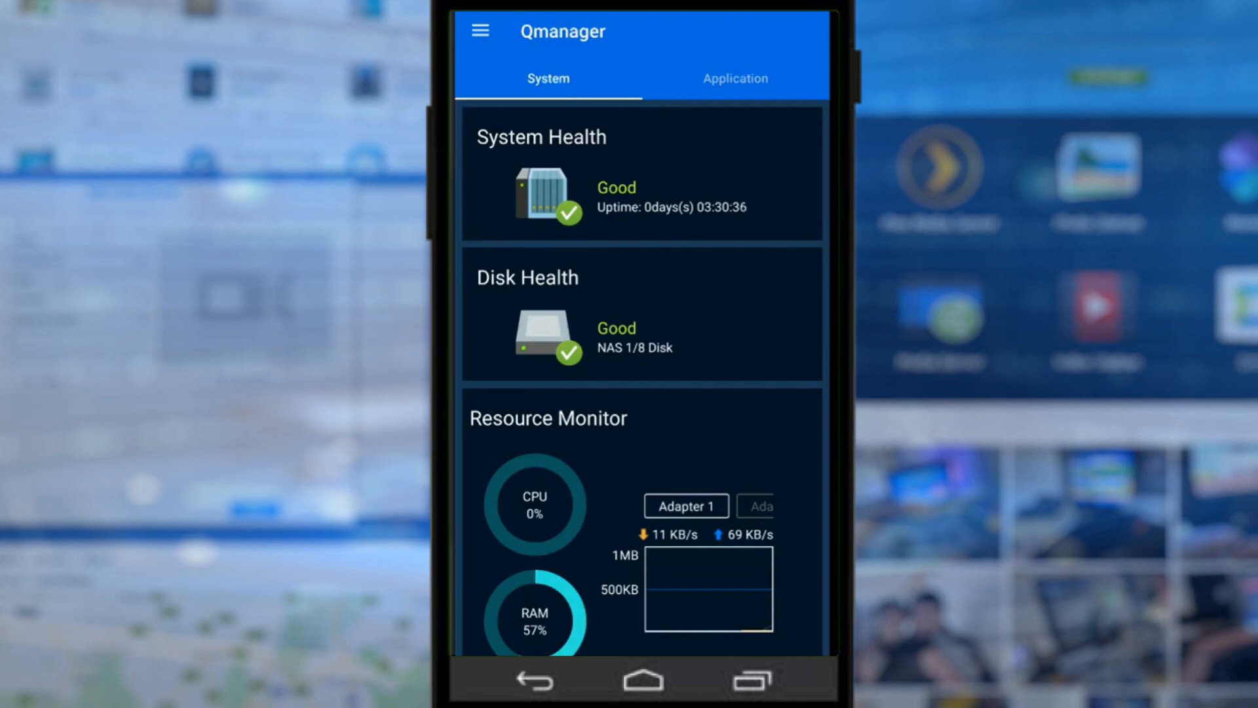
{"action": "scroll", "scroll_direction": "down", "scroll_amount": 3}
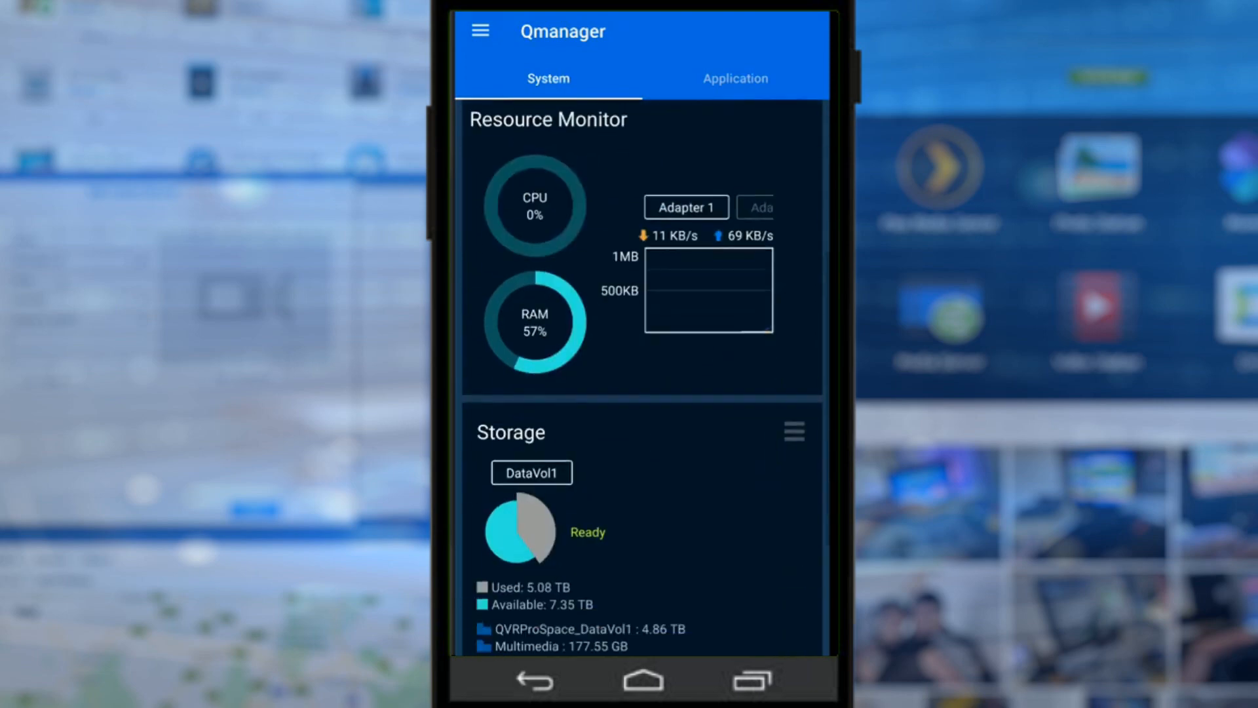
{"action": "scroll", "scroll_direction": "down", "scroll_amount": 3}
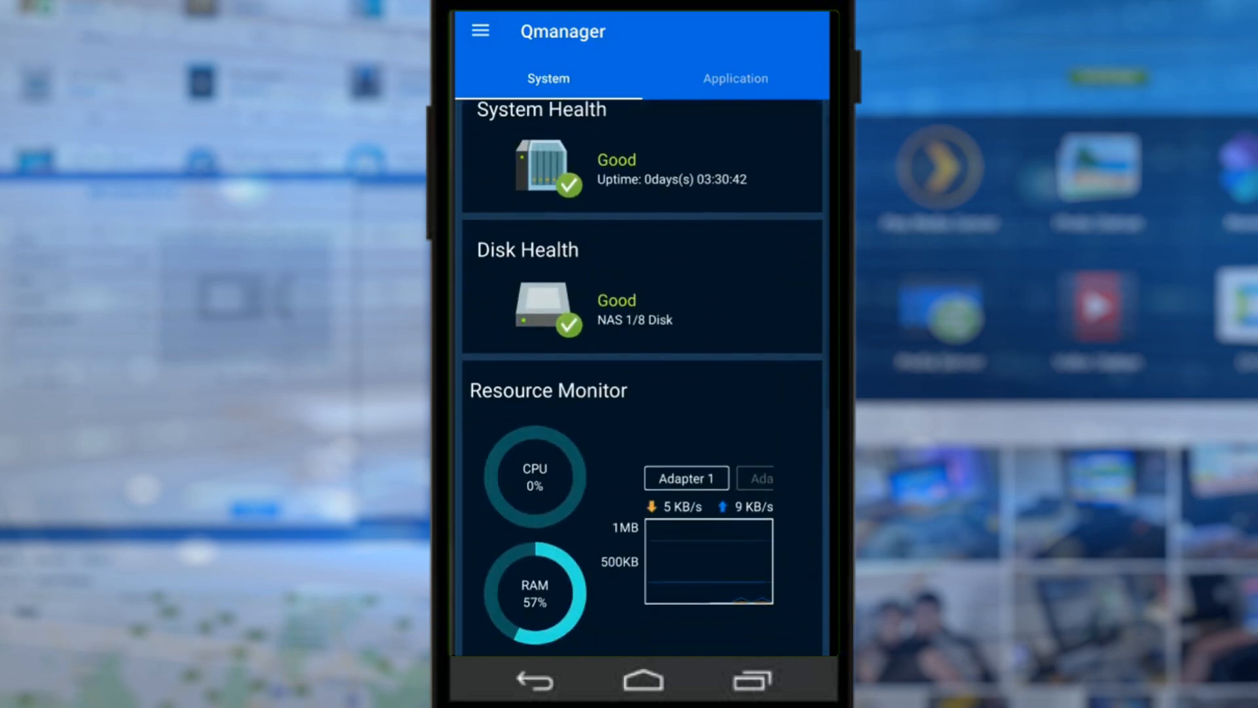
{"action": "scroll", "scroll_direction": "down", "scroll_amount": 3}
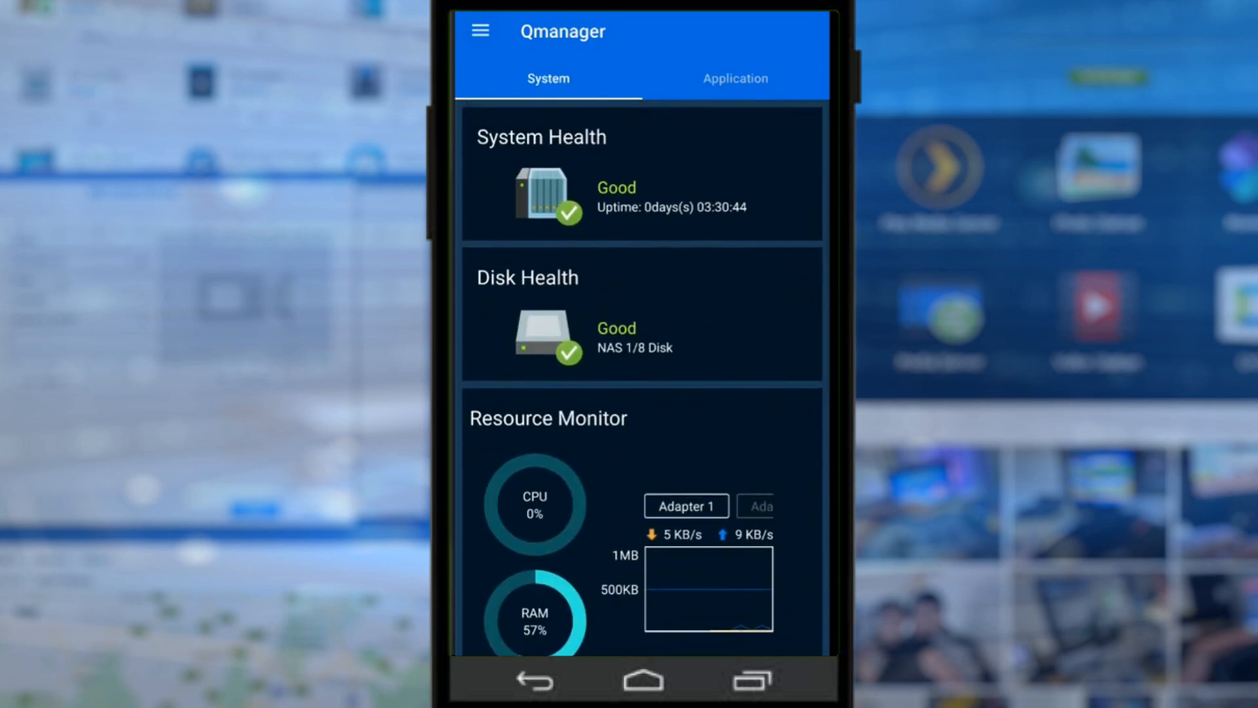
{"action": "scroll", "scroll_direction": "down", "scroll_amount": 3}
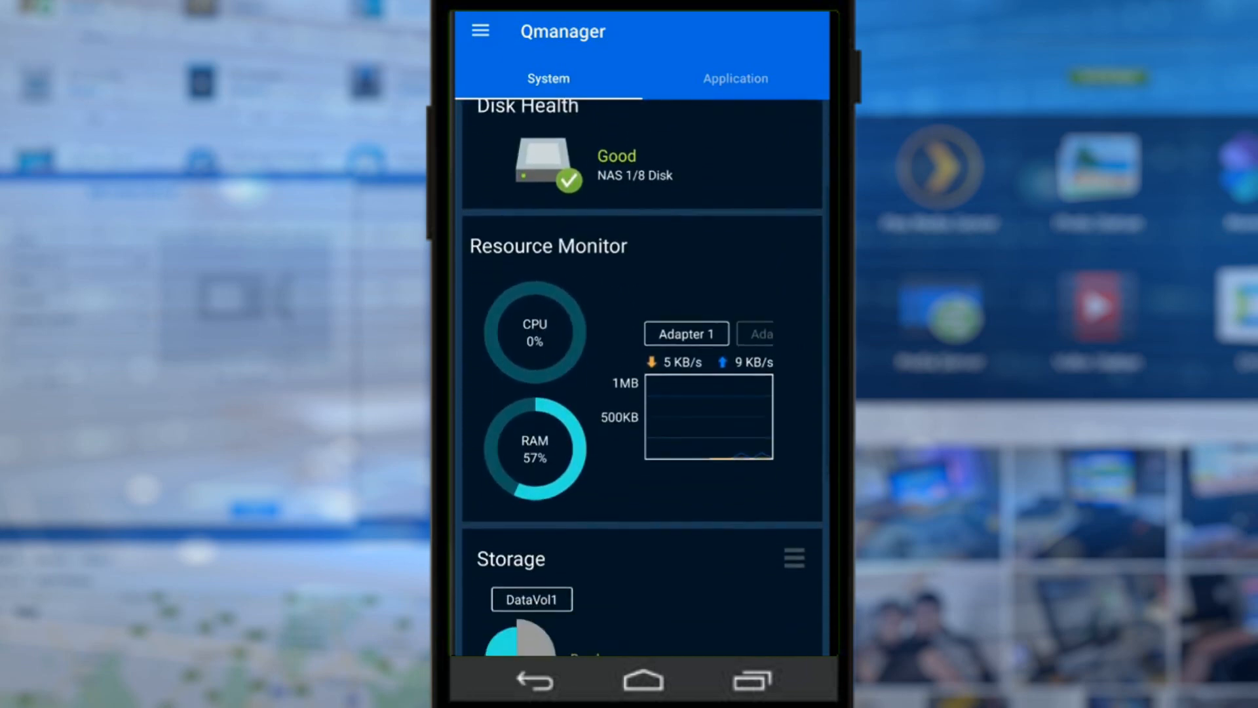
{"action": "scroll", "scroll_direction": "down", "scroll_amount": 3}
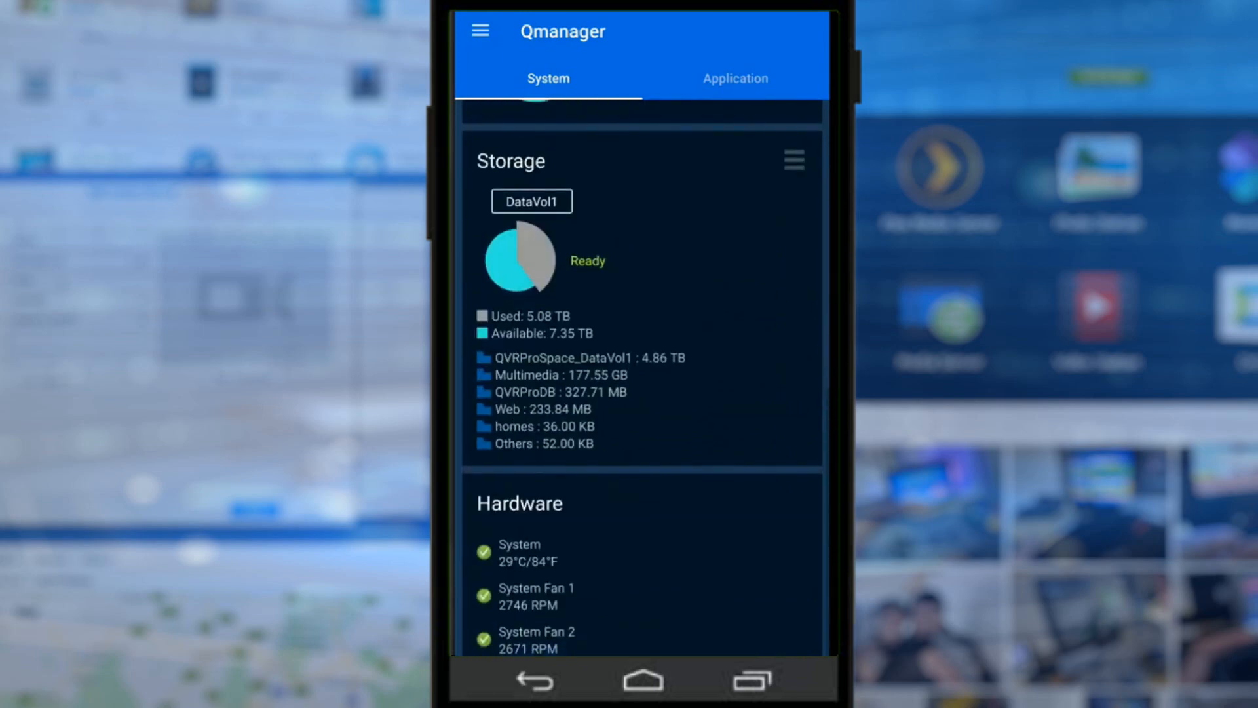
{"action": "scroll", "scroll_direction": "down", "scroll_amount": 3}
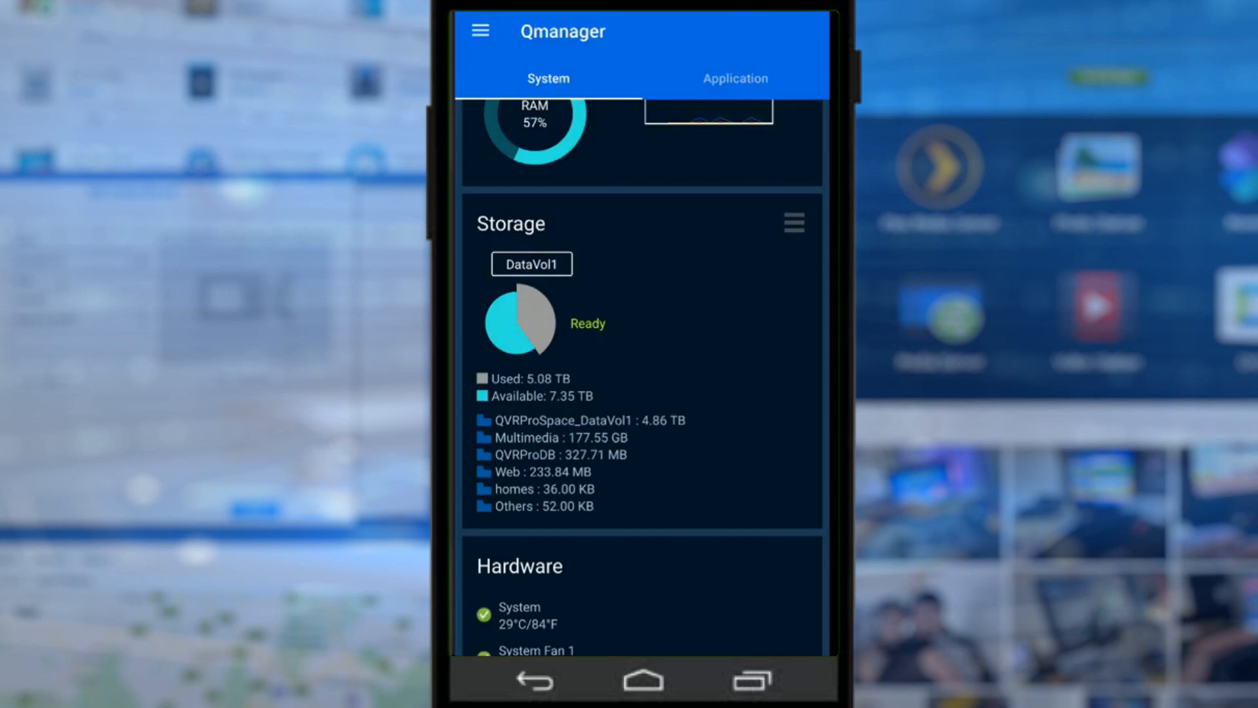
{"action": "scroll", "scroll_direction": "down", "scroll_amount": 3}
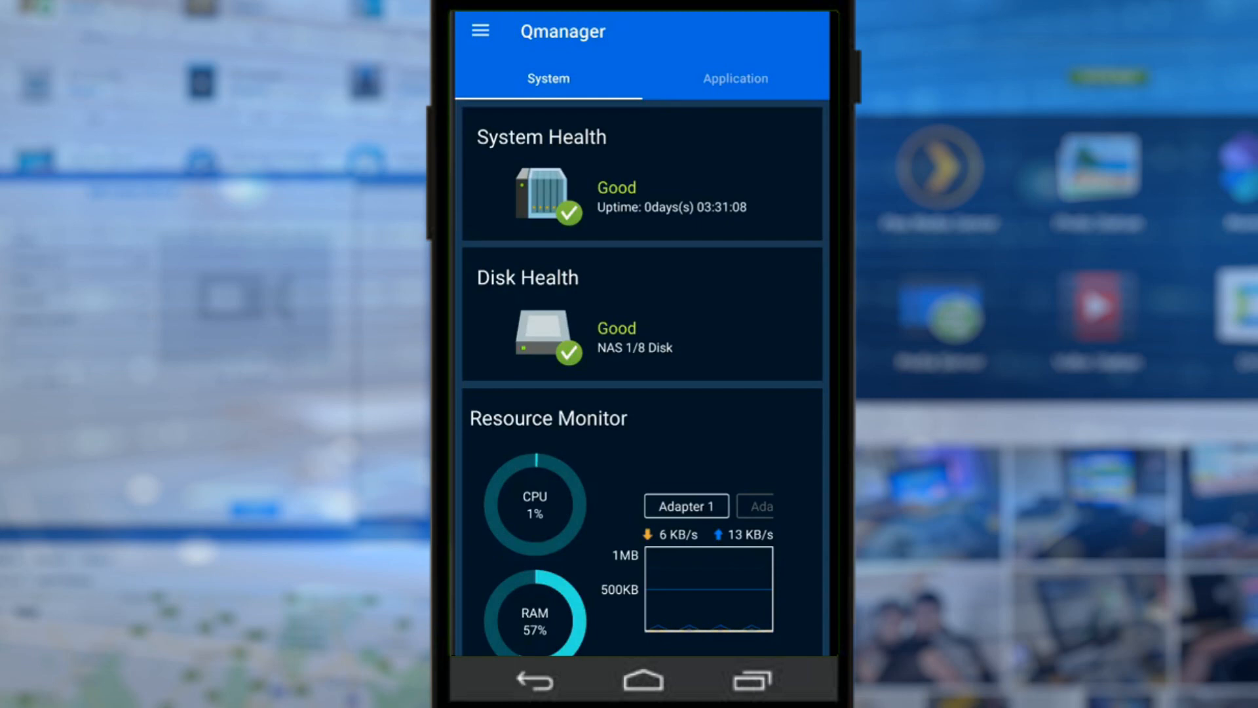
Step: Review Backup Station job counts on the Application tab, then bring up the navigation drawer
{"action": "left_click", "coordinate": [734, 79]}
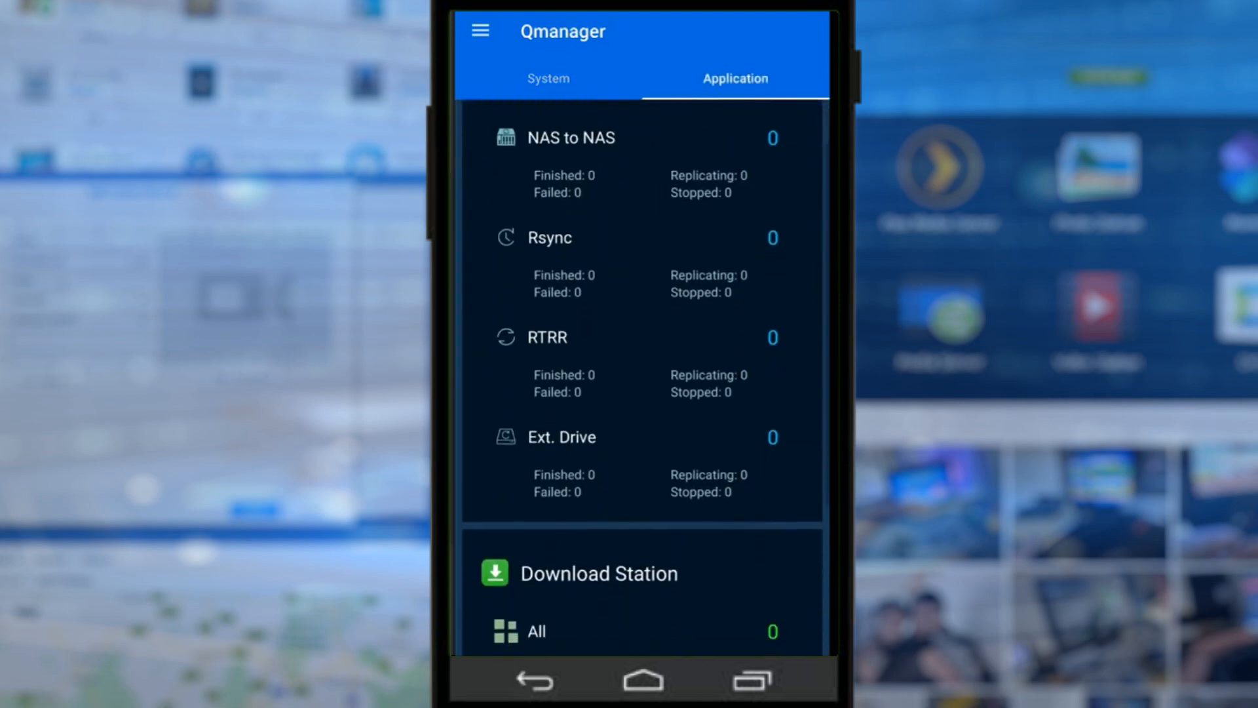
{"action": "scroll", "scroll_direction": "down", "scroll_amount": 3}
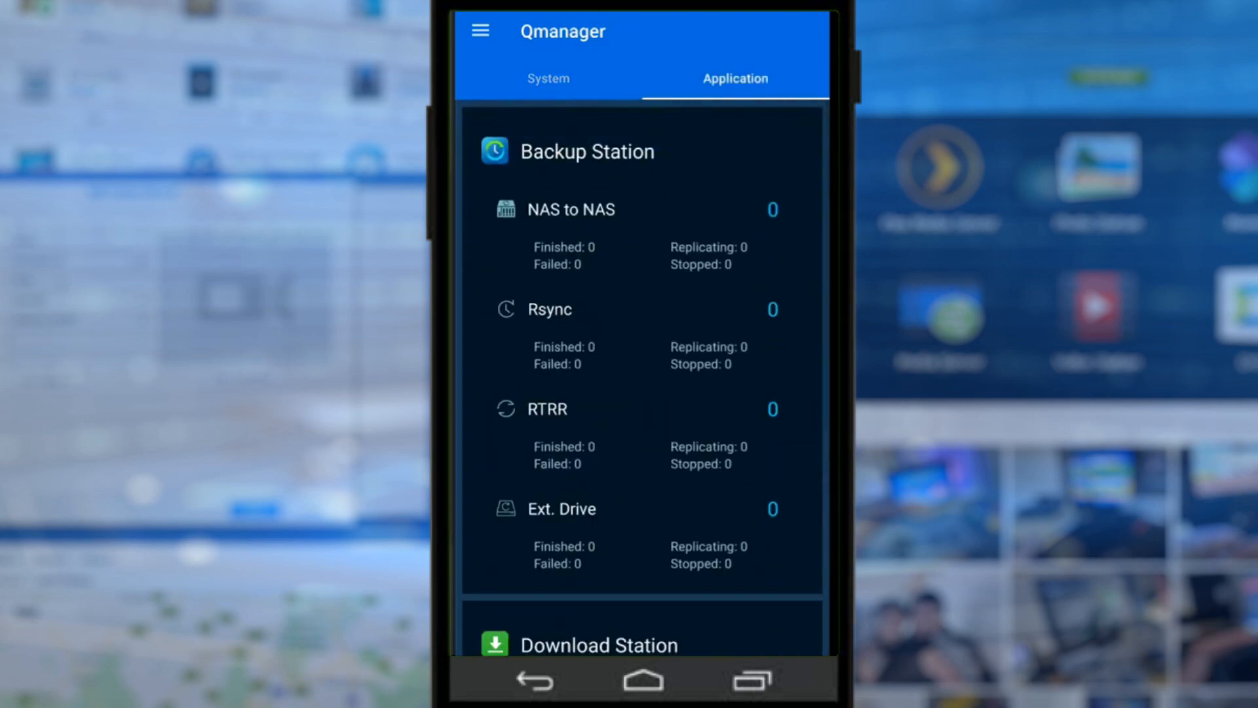
{"action": "left_click", "coordinate": [480, 32]}
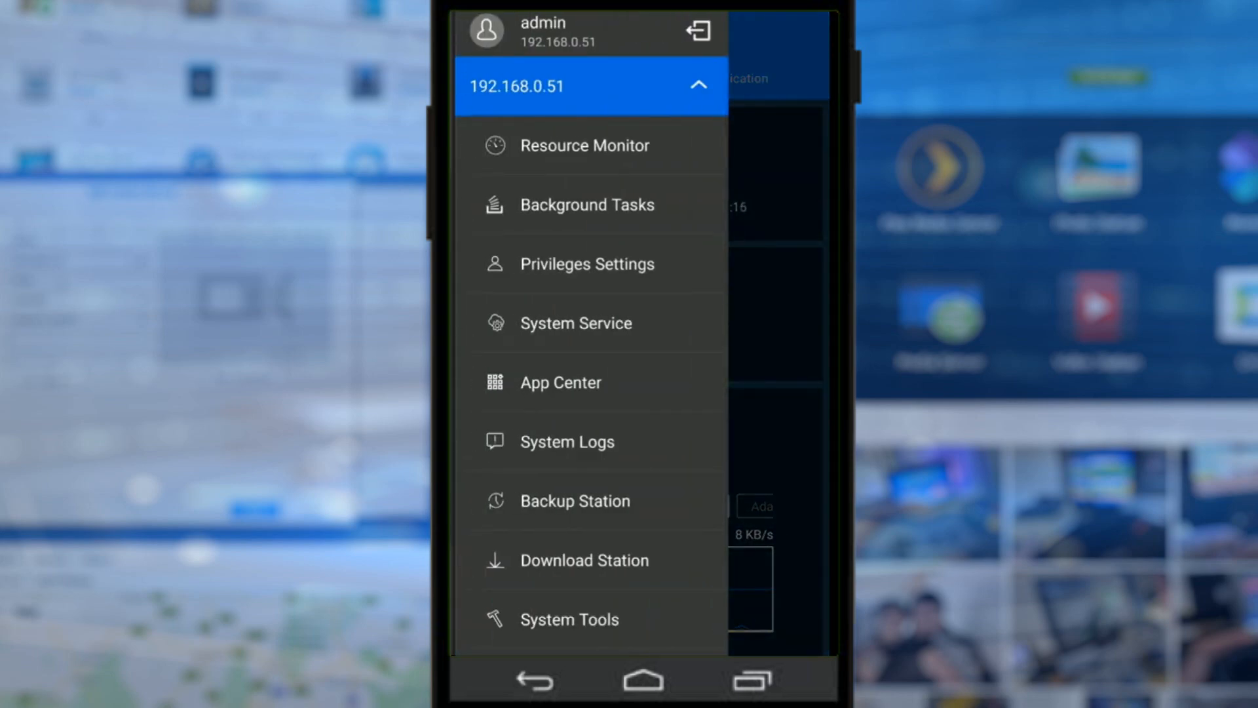
Step: Open Resource Monitor, review system status, temperatures and fans, then view per-core CPU usage
{"action": "left_click", "coordinate": [585, 146]}
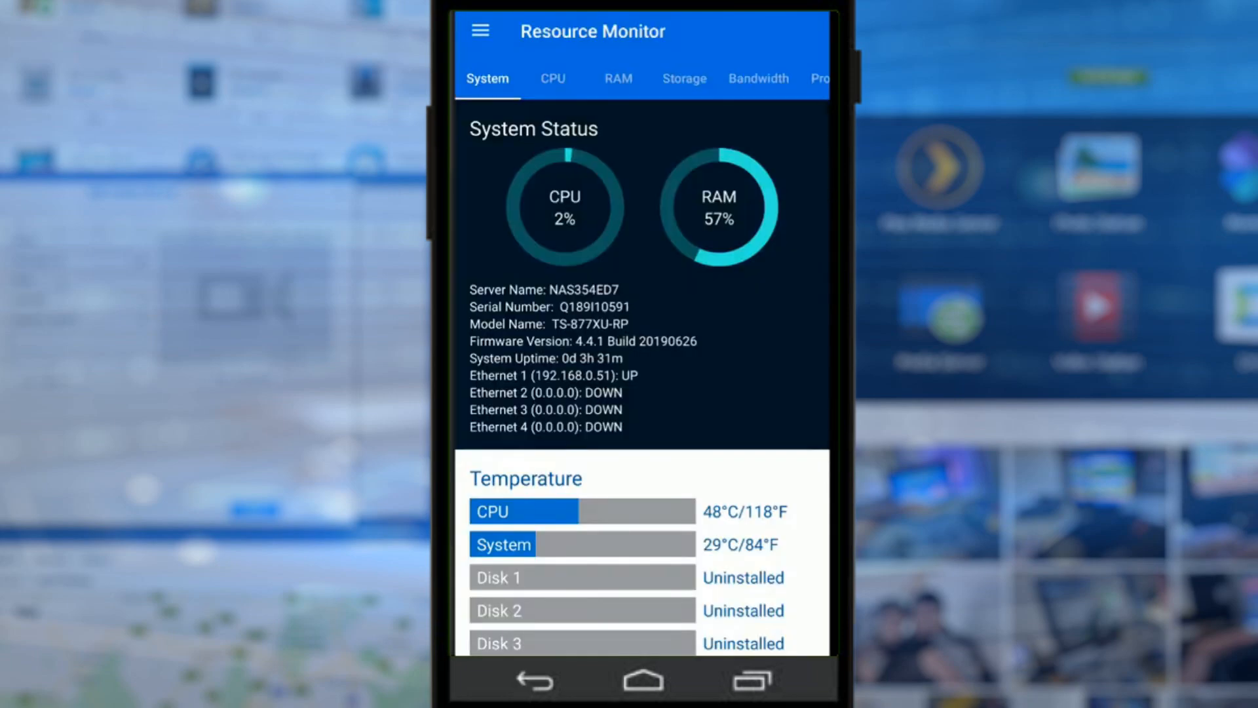
{"action": "scroll", "scroll_direction": "down", "scroll_amount": 3}
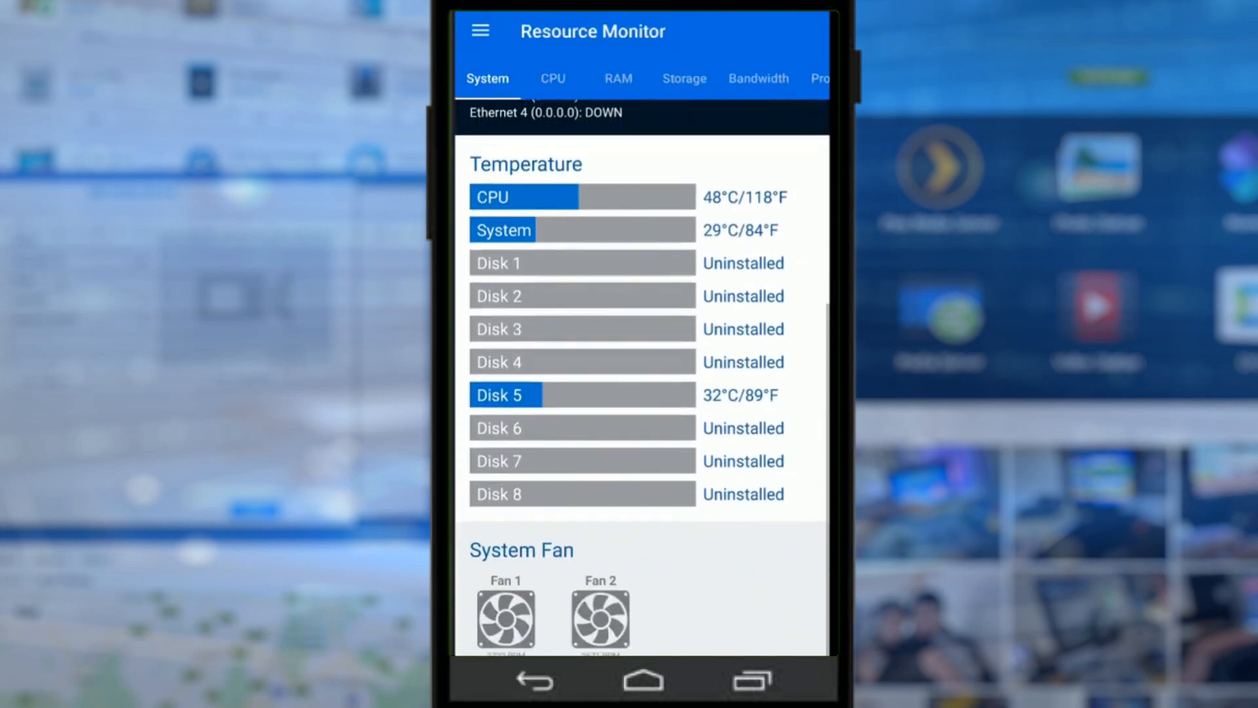
{"action": "scroll", "scroll_direction": "down", "scroll_amount": 3}
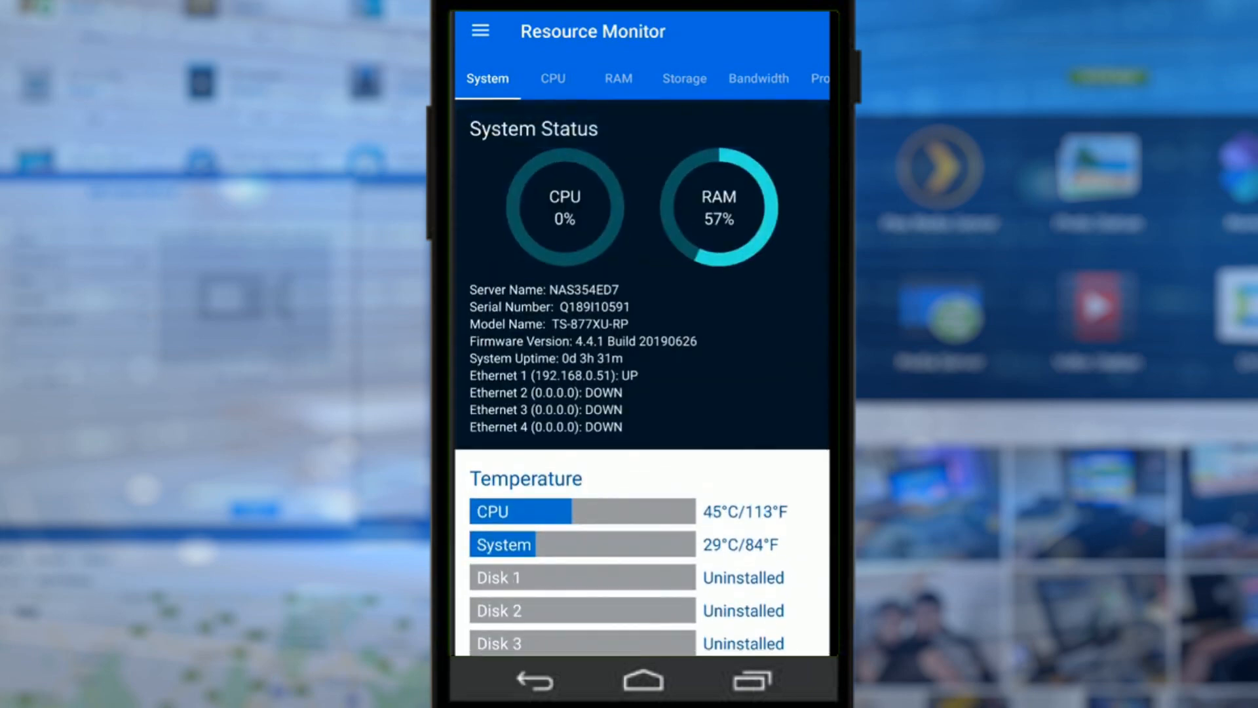
{"action": "scroll", "scroll_direction": "down", "scroll_amount": 3}
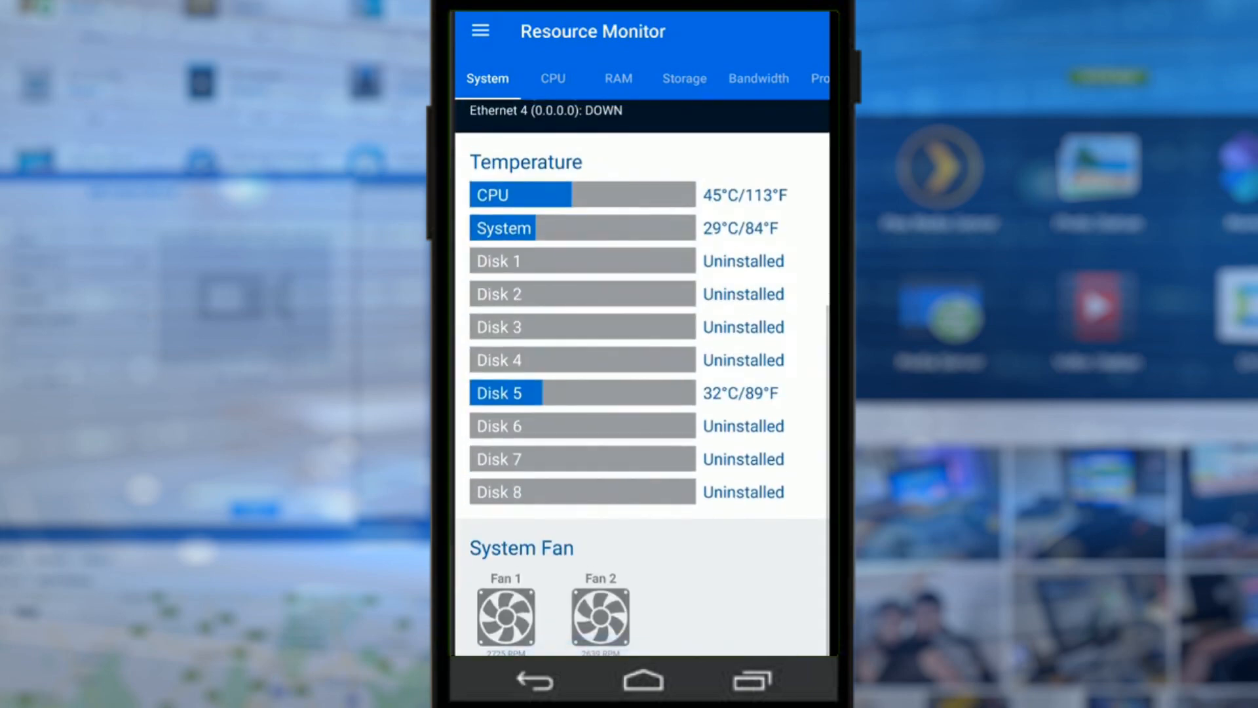
{"action": "left_click", "coordinate": [552, 79]}
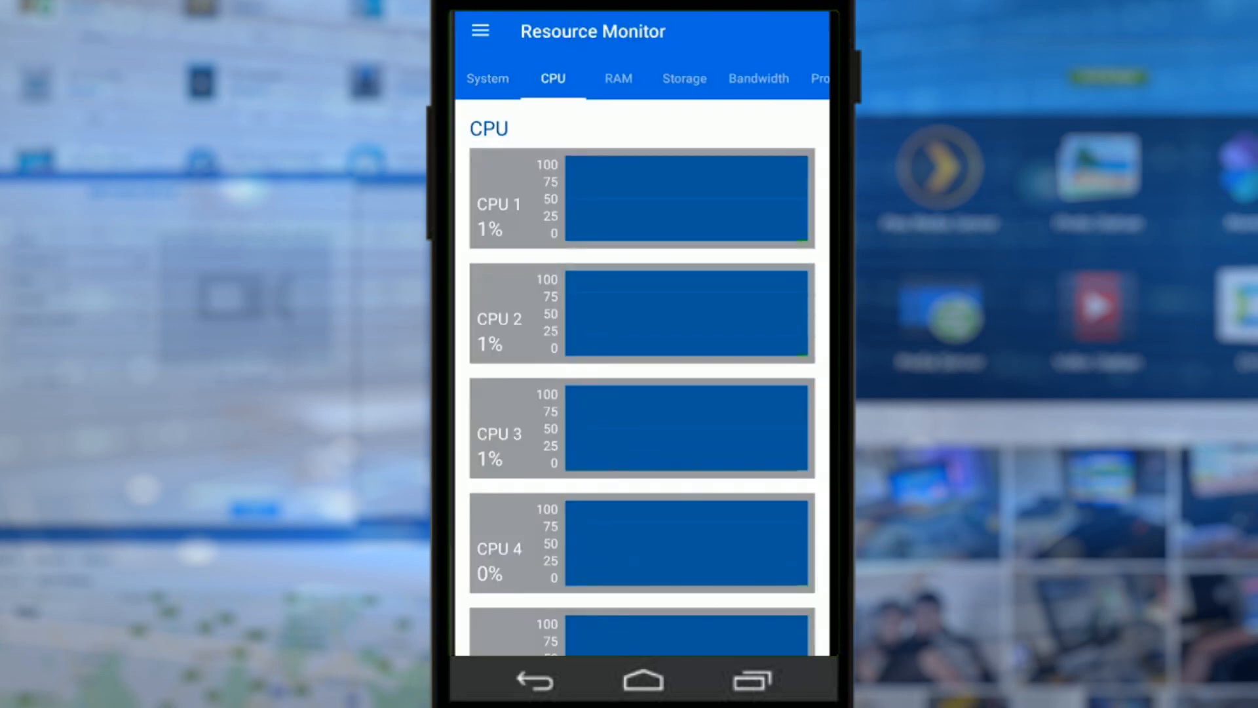
Step: Check RAM usage (58% physical, 1% swap) and Storage Pool 1/DataVol1 capacity at 40.86%
{"action": "scroll", "scroll_direction": "down", "scroll_amount": 3}
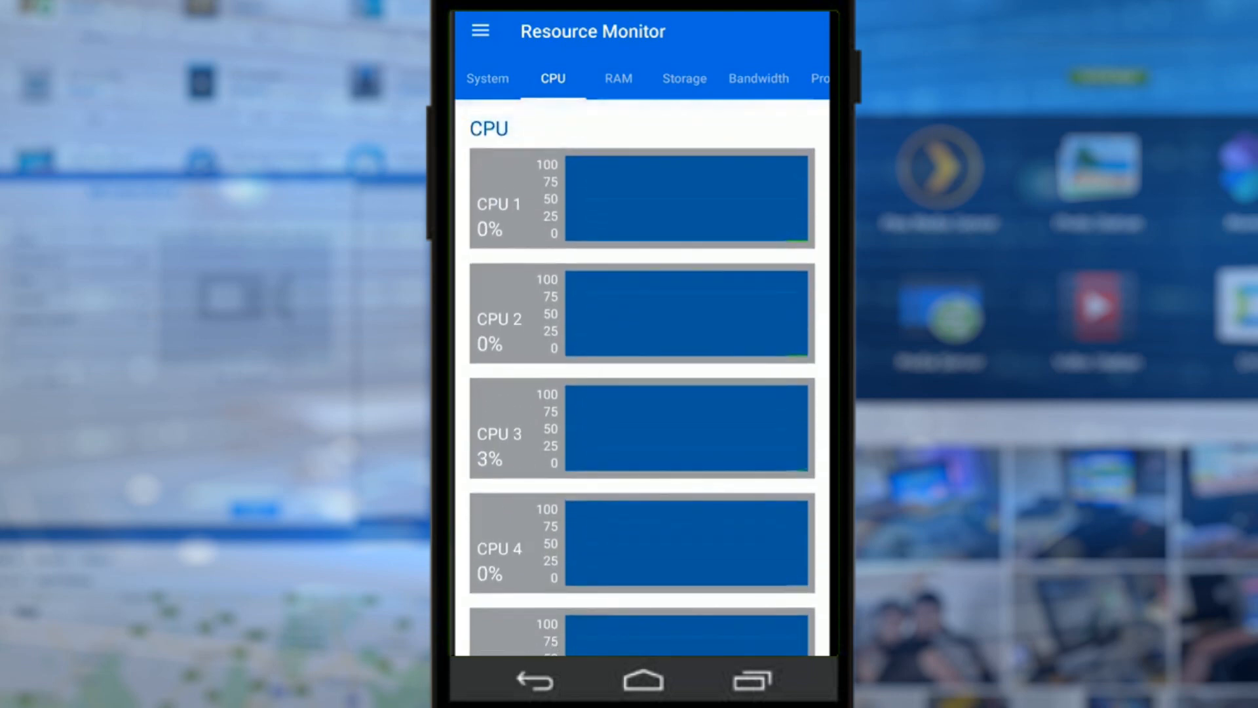
{"action": "left_click", "coordinate": [618, 79]}
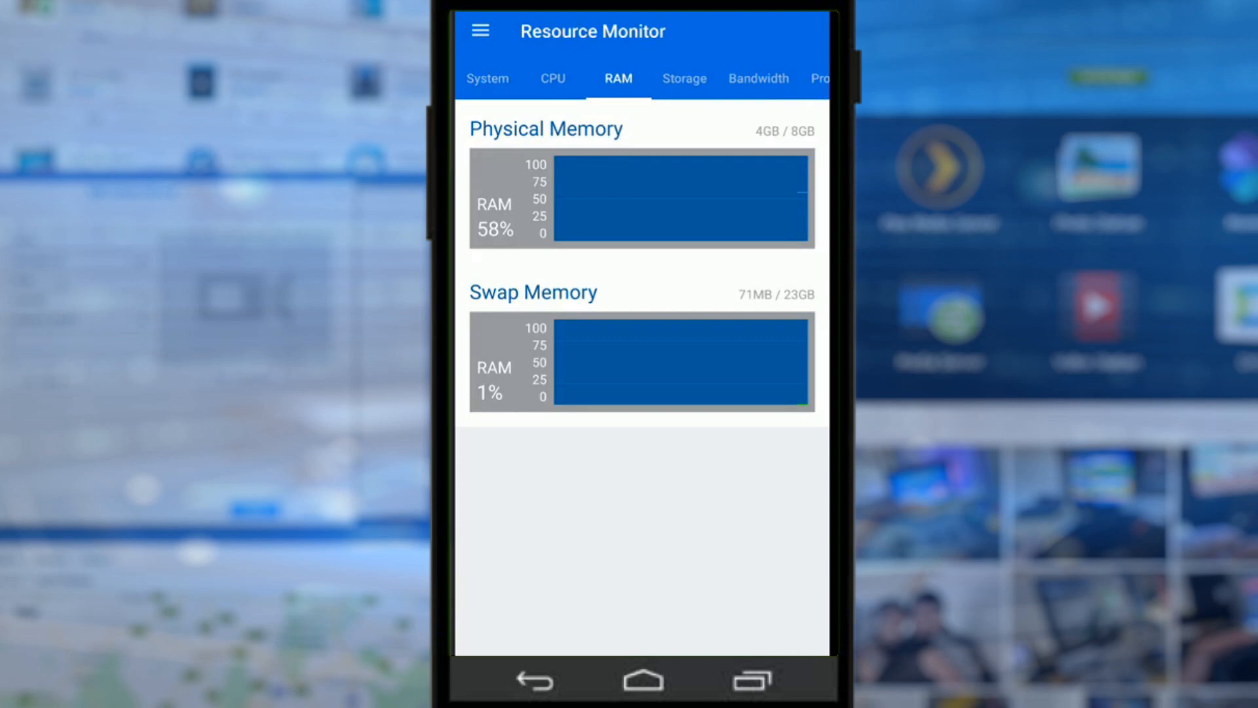
{"action": "left_click", "coordinate": [683, 78]}
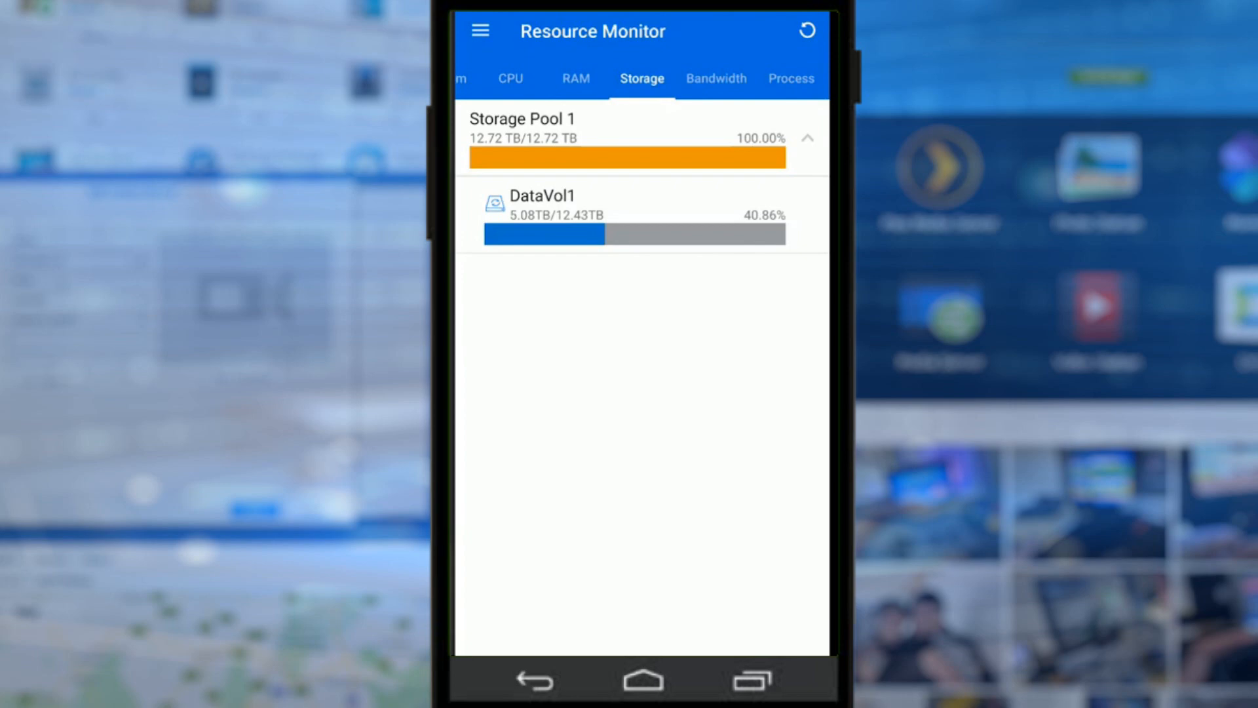
{"action": "left_click", "coordinate": [634, 205]}
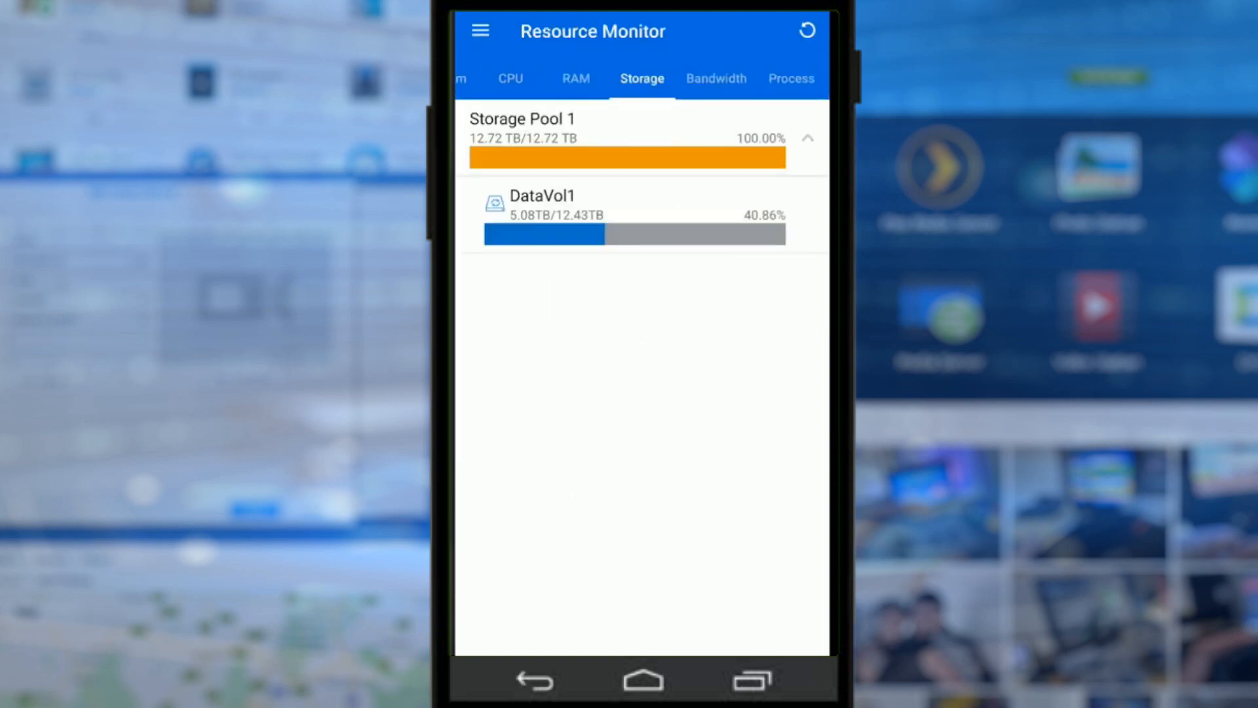
Step: Review bandwidth for Adapters 1–4, then list running processes with PID, CPU and memory
{"action": "left_click", "coordinate": [716, 79]}
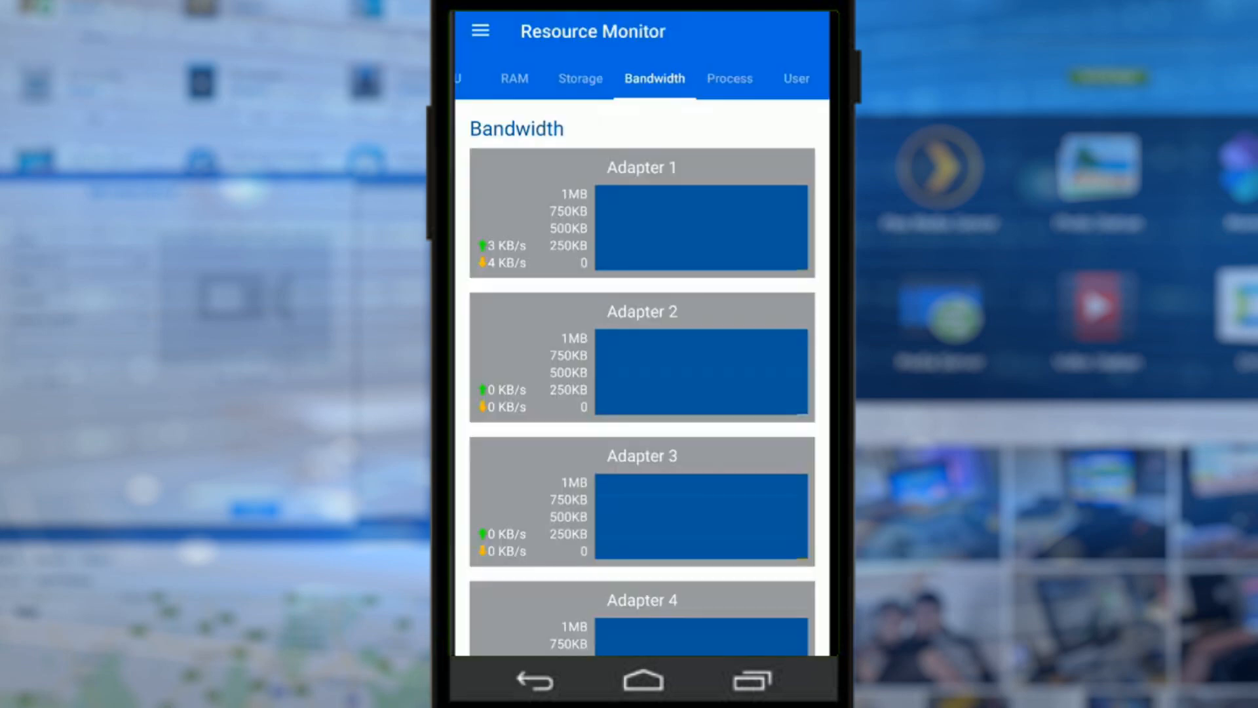
{"action": "scroll", "scroll_direction": "down", "scroll_amount": 3}
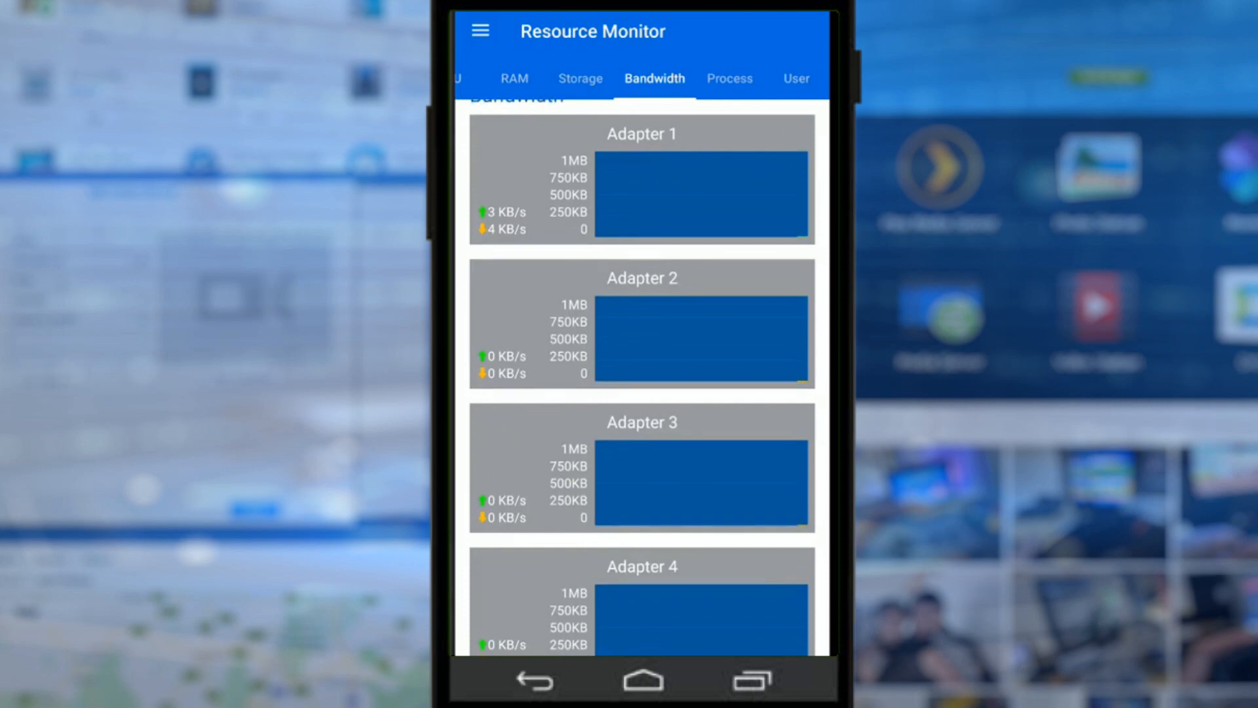
{"action": "scroll", "scroll_direction": "down", "scroll_amount": 3}
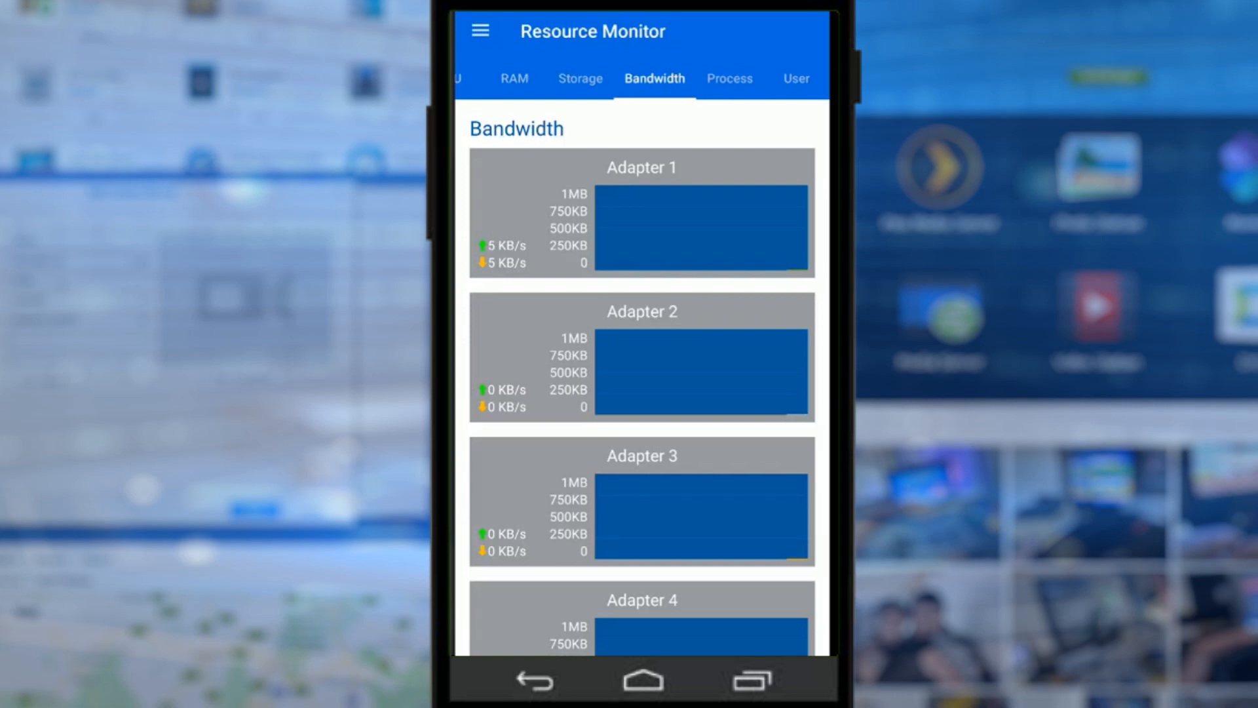
{"action": "left_click", "coordinate": [729, 78]}
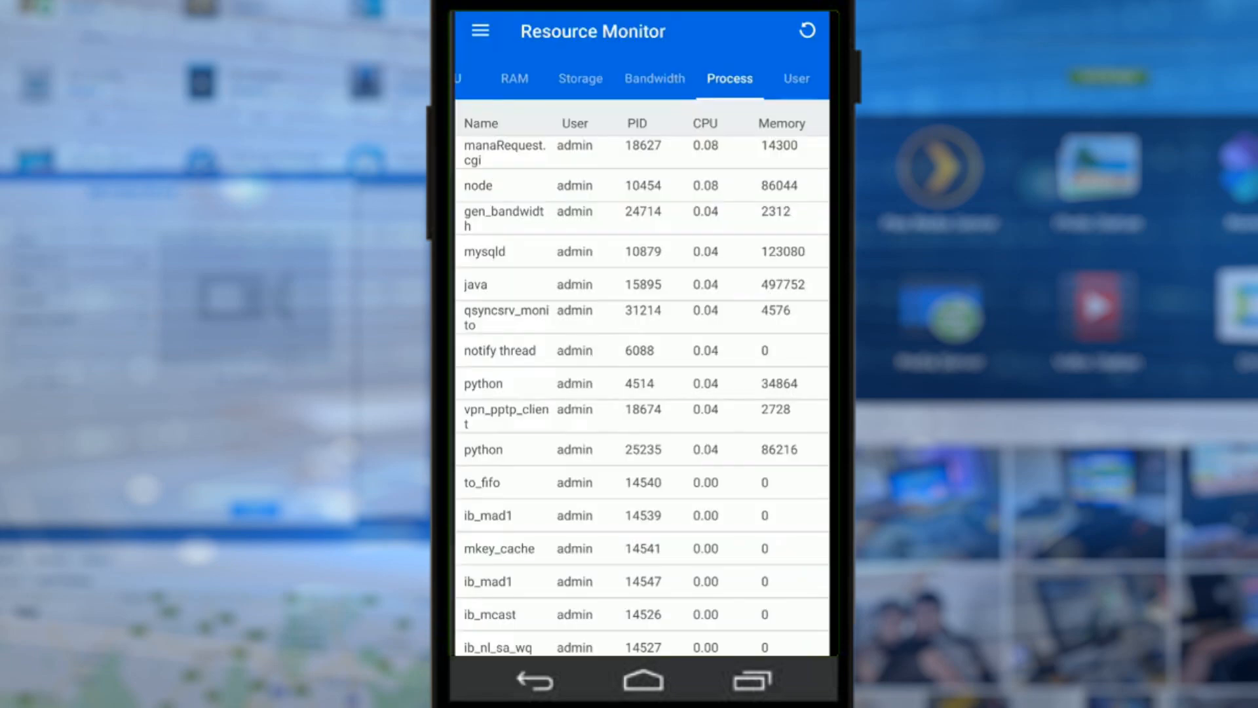
Step: View the Background Tasks page showing no running tasks, then reopen the navigation menu
{"action": "scroll", "scroll_direction": "down", "scroll_amount": 3}
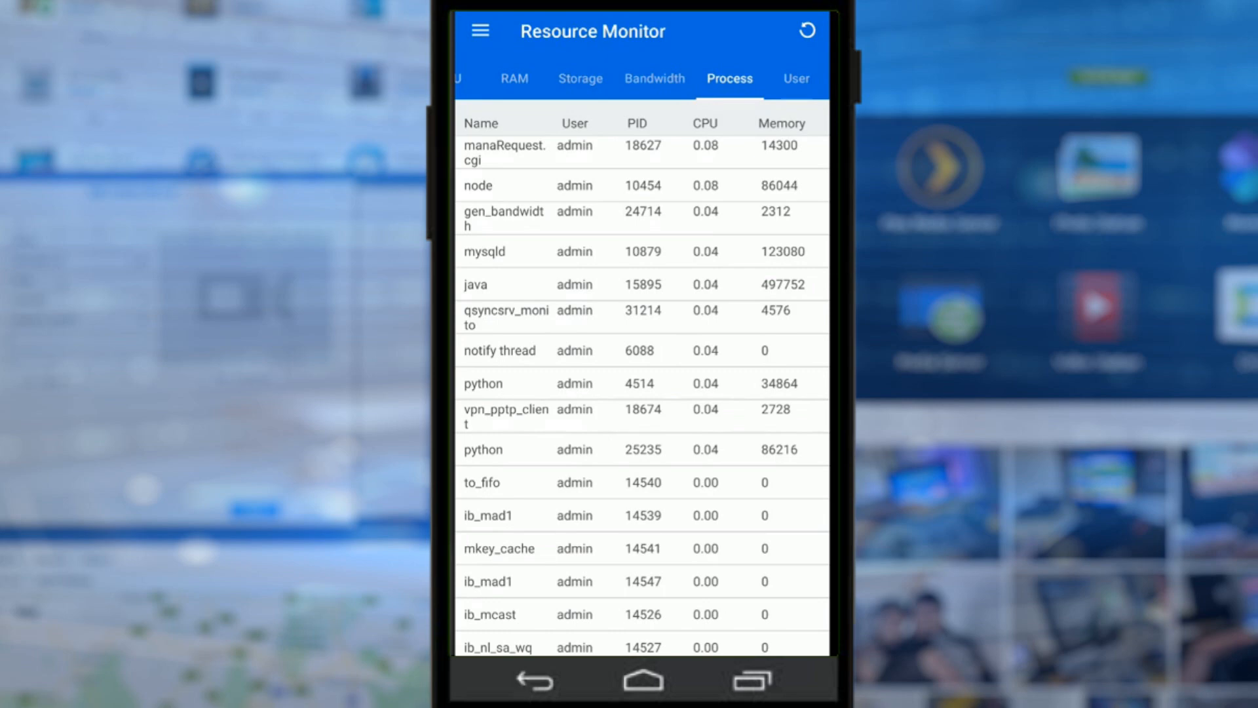
{"action": "left_click", "coordinate": [795, 79]}
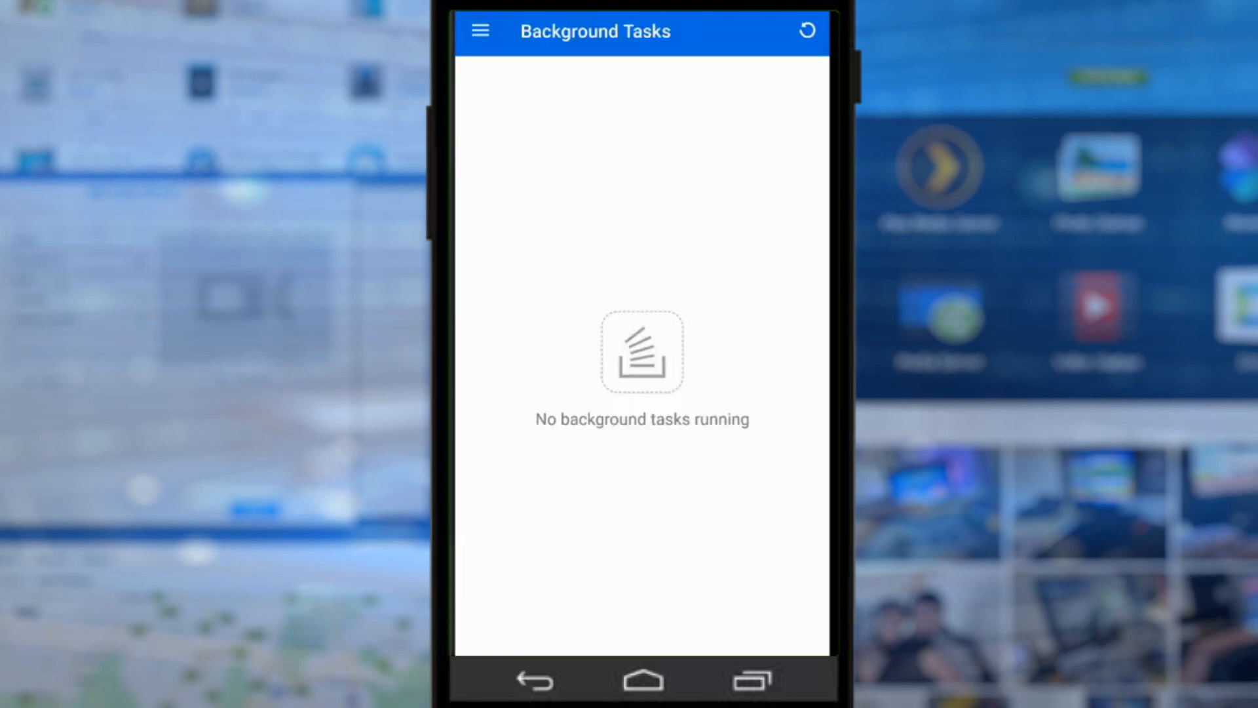
{"action": "left_click", "coordinate": [479, 32]}
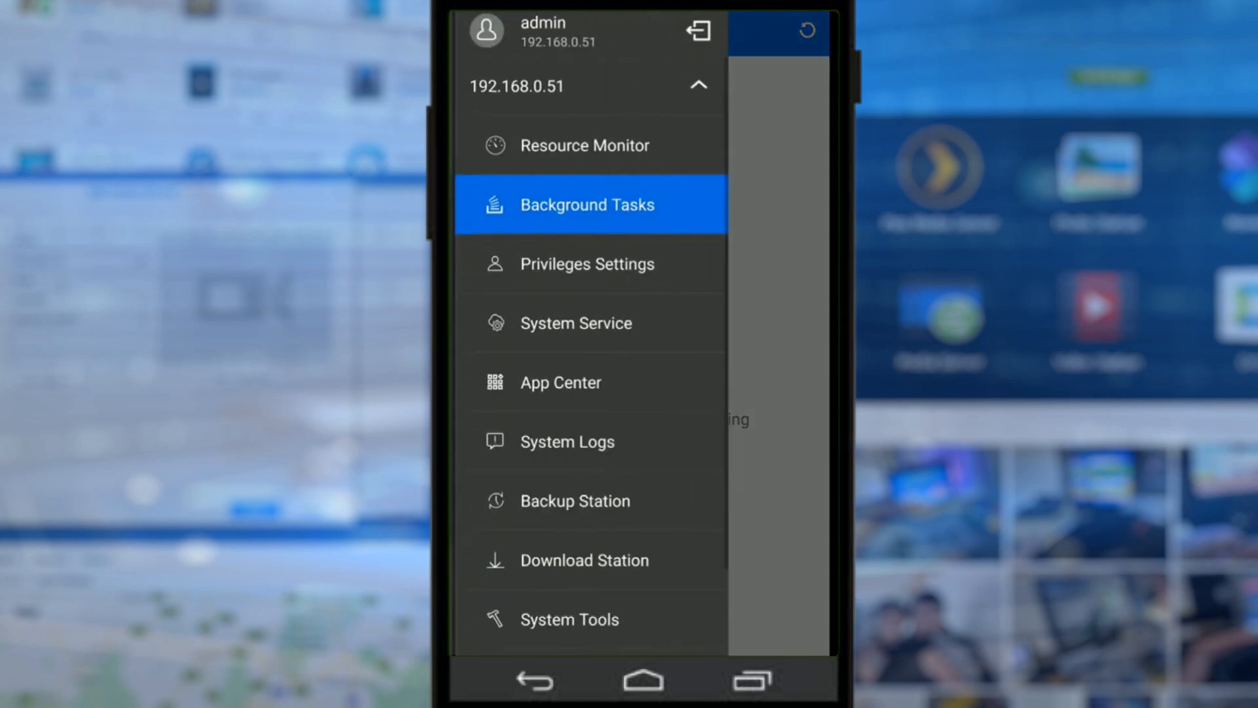
Step: From Privileges Settings Users, listing only admin, choose Create A User from the overflow menu
{"action": "left_click", "coordinate": [587, 264]}
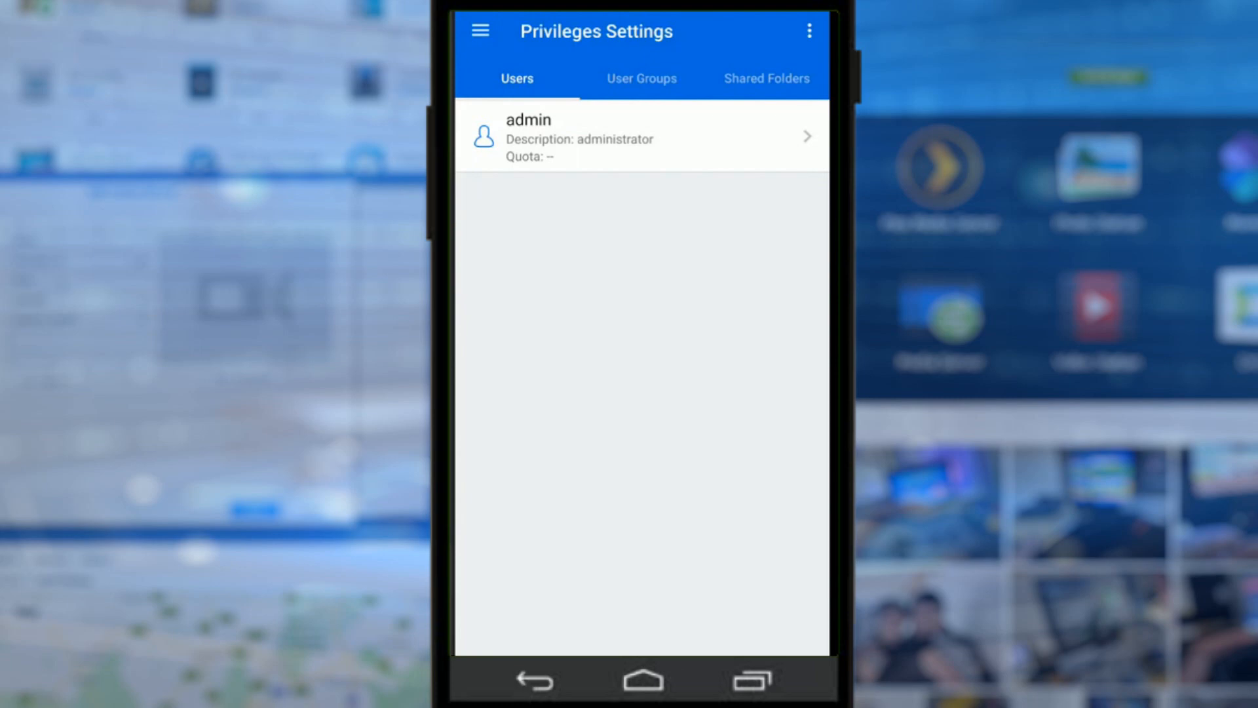
{"action": "left_click", "coordinate": [809, 31]}
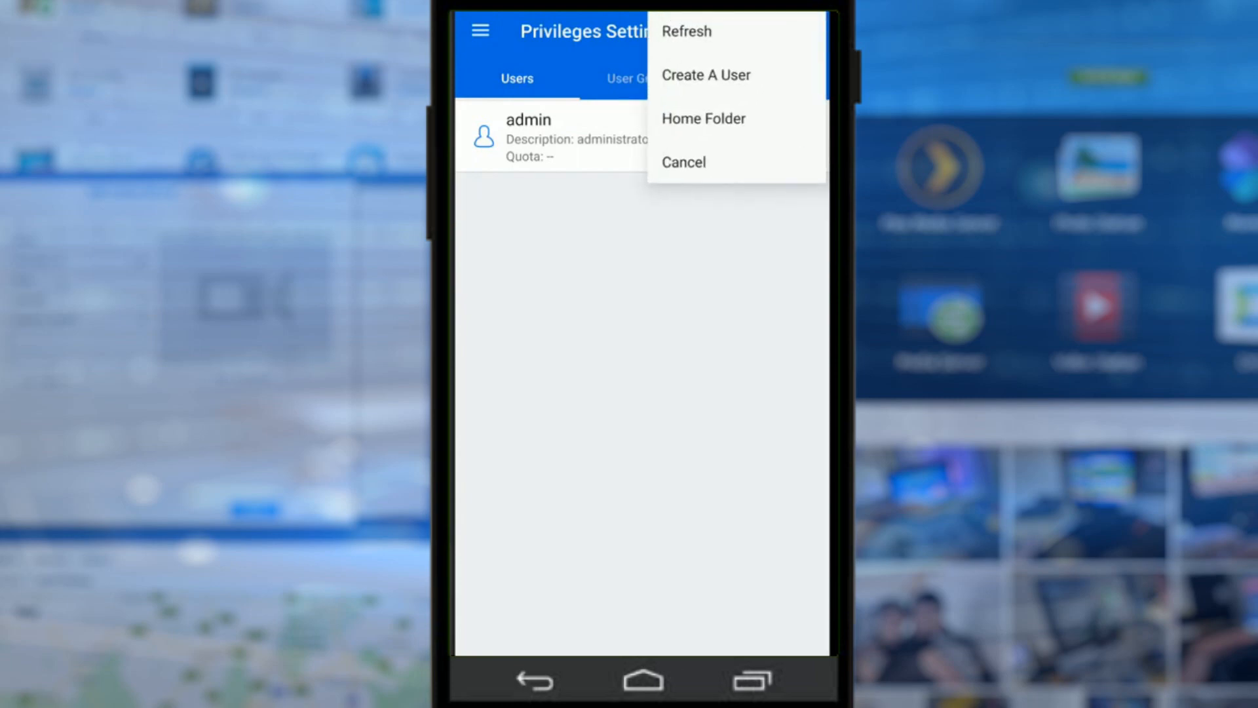
{"action": "left_click", "coordinate": [705, 75]}
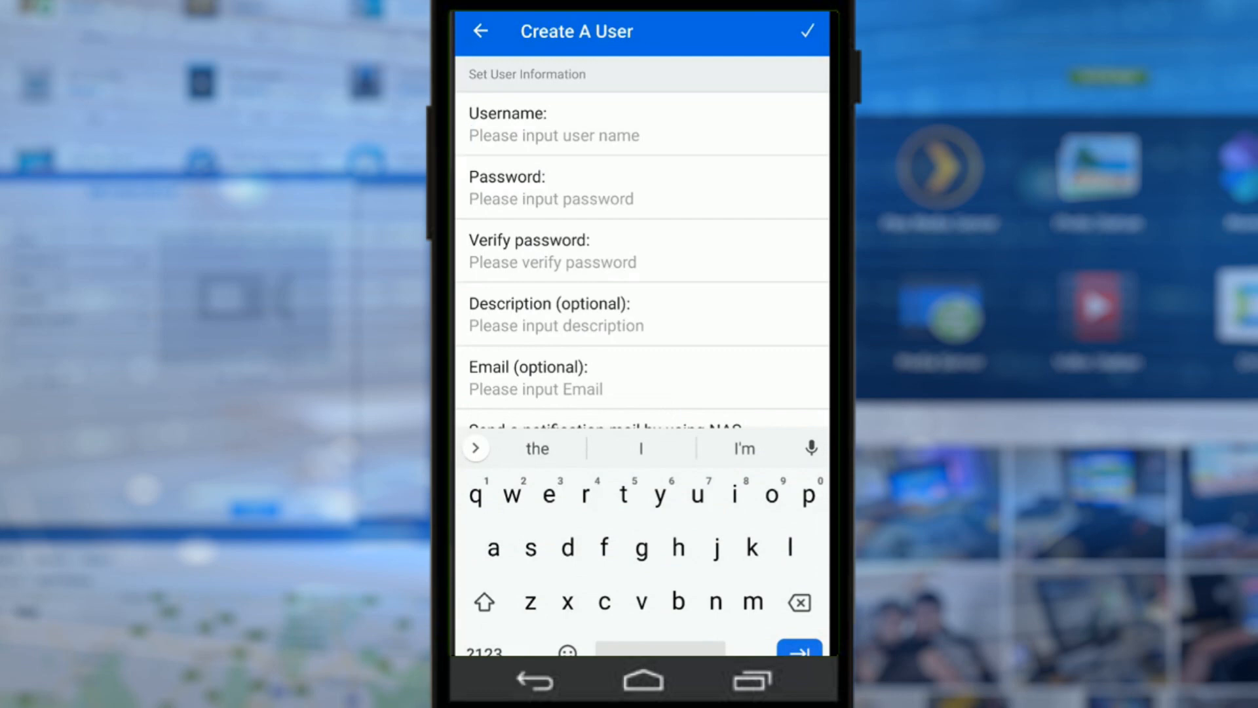
Step: Enter username 'sample' with a confirmed password, expand Shared Folder Permission, and submit
{"action": "type", "text": "sample"}
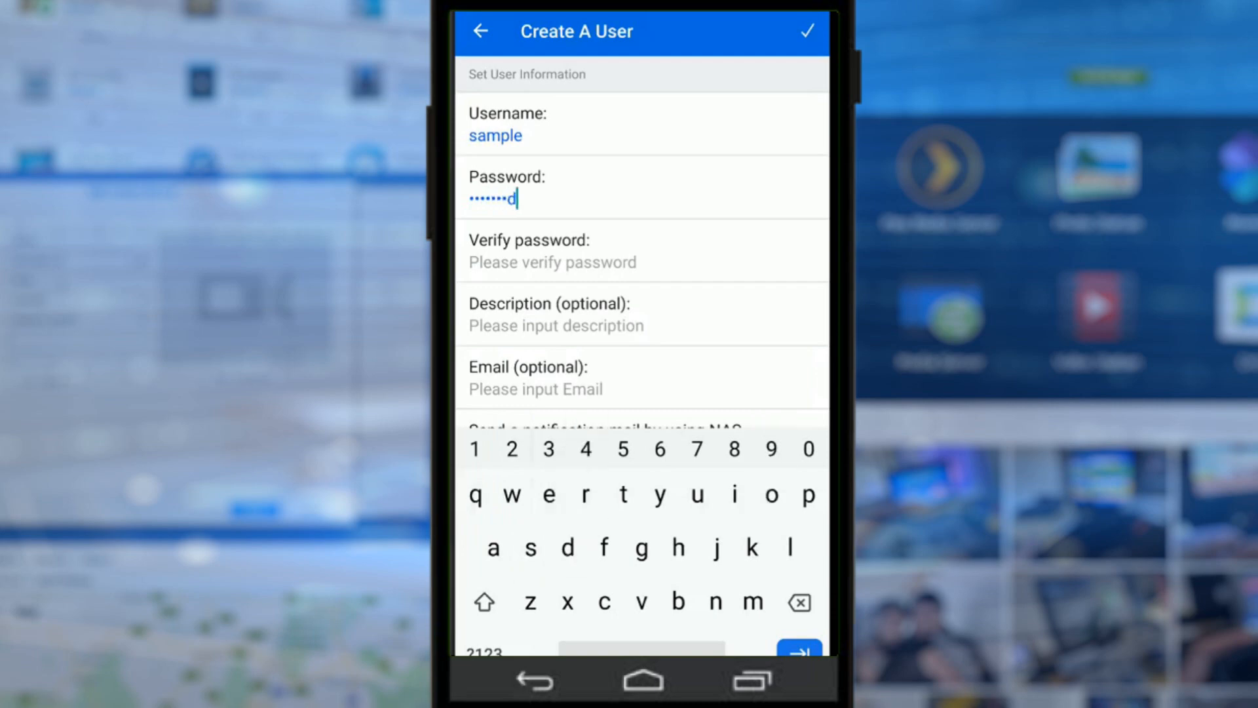
{"action": "type", "text": "s"}
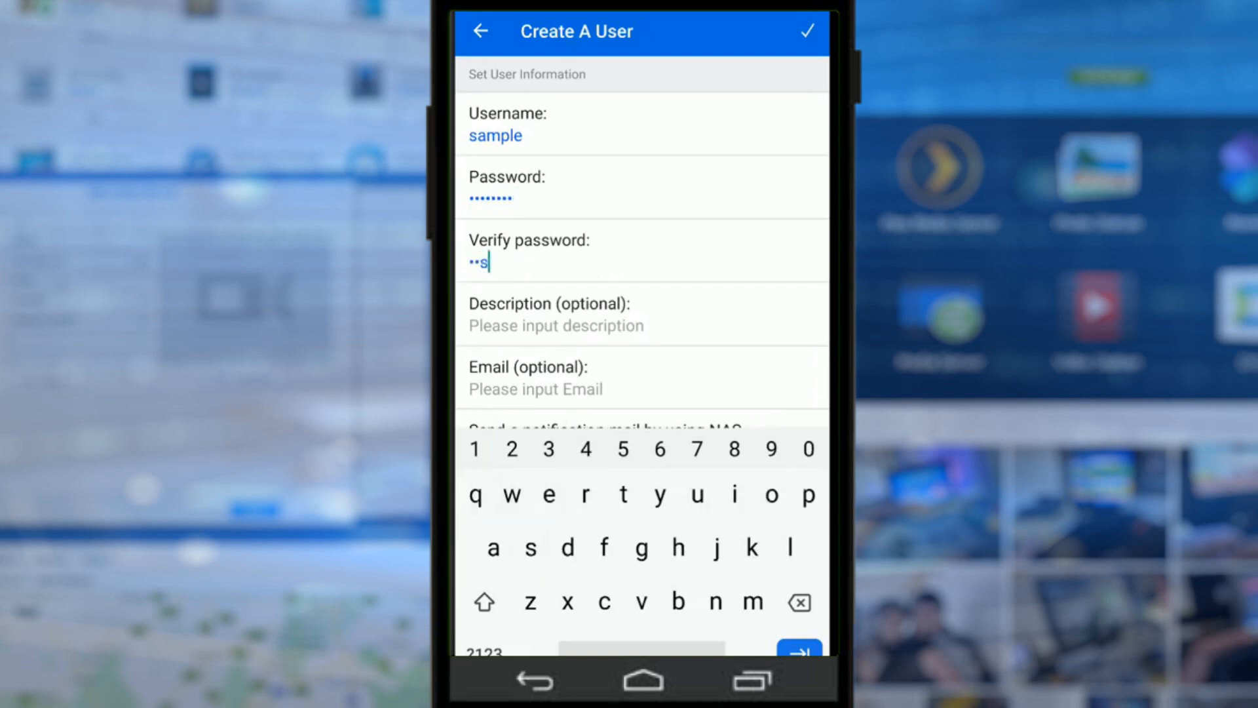
{"action": "type", "text": "d"}
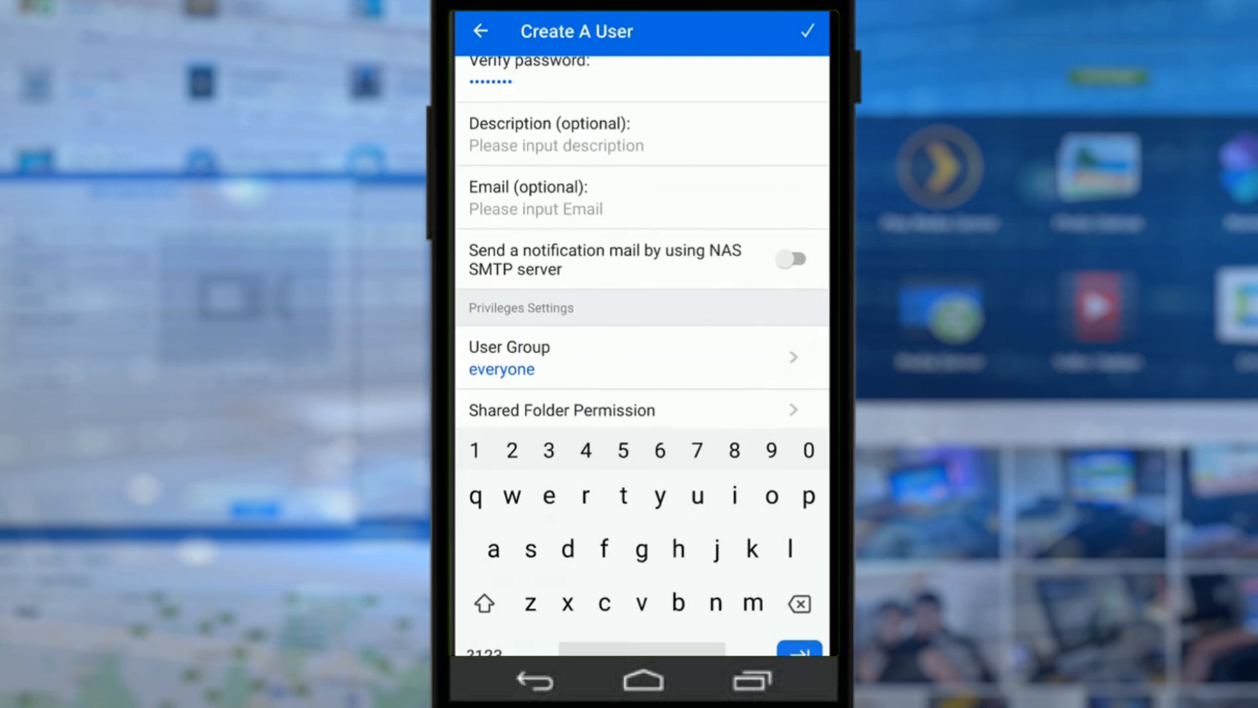
{"action": "left_click", "coordinate": [561, 410]}
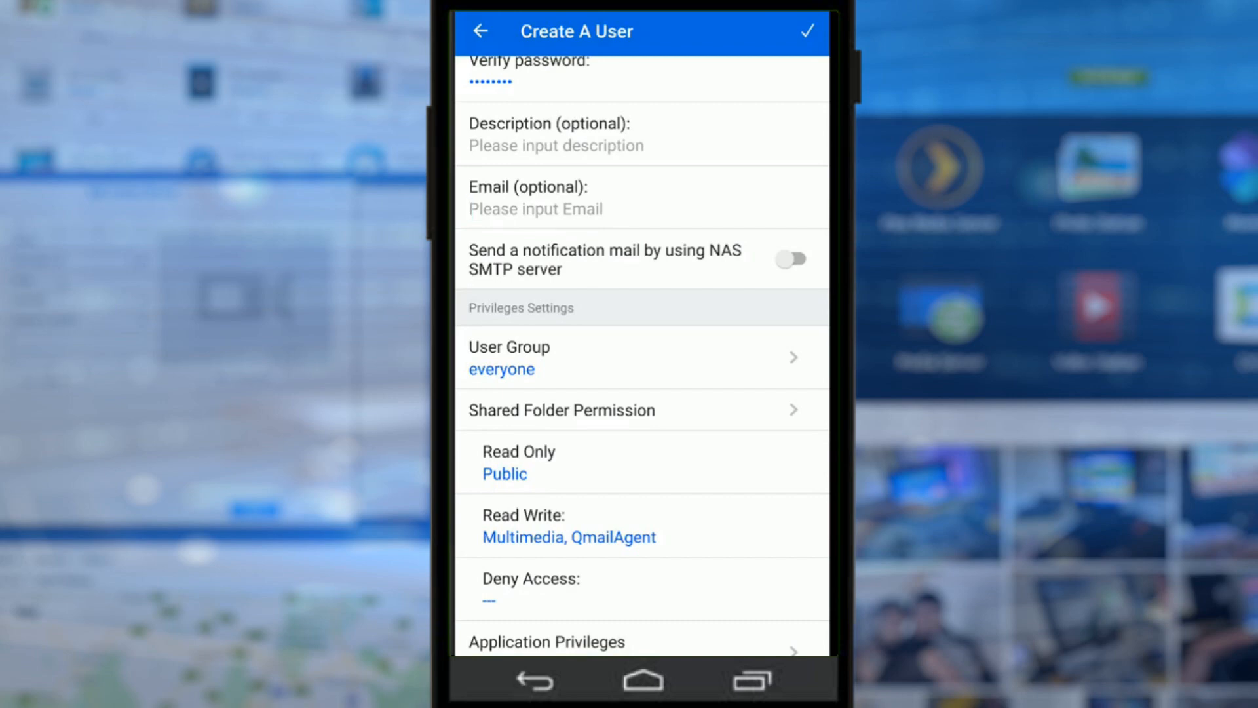
{"action": "left_click", "coordinate": [642, 410]}
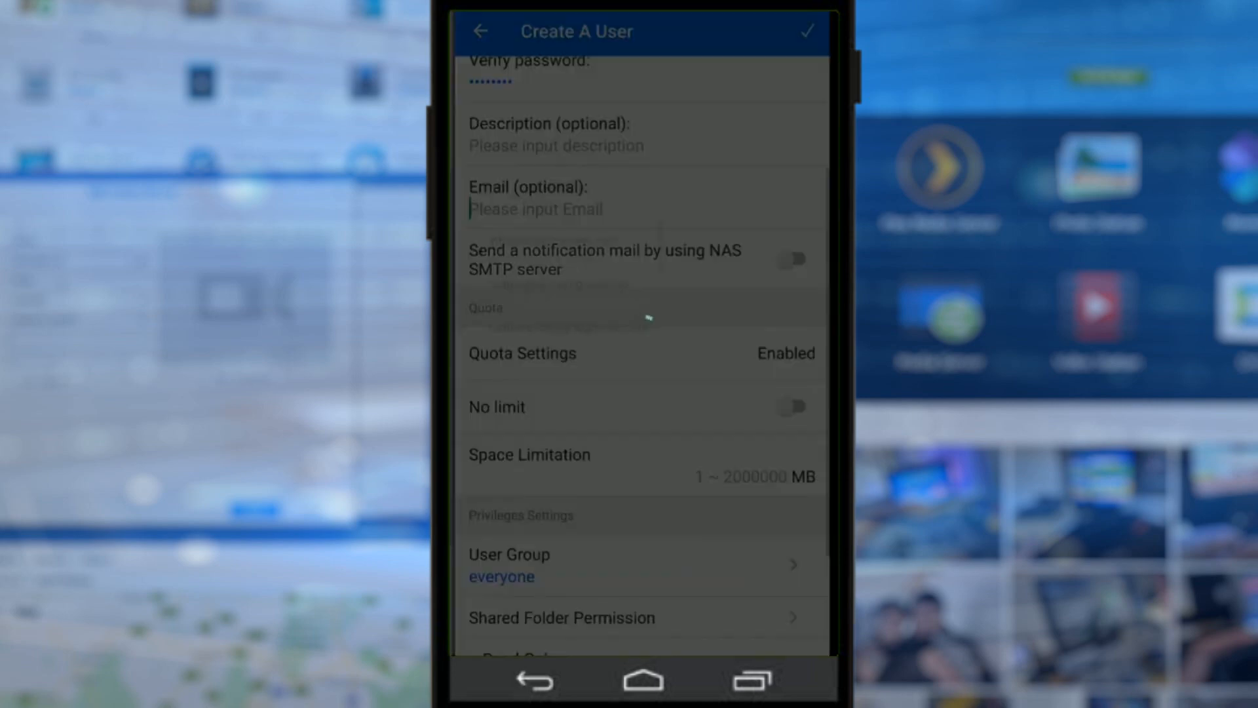
Step: Confirm the new user, review System Service, then open App Center listing 63 installed apps
{"action": "left_click", "coordinate": [642, 210]}
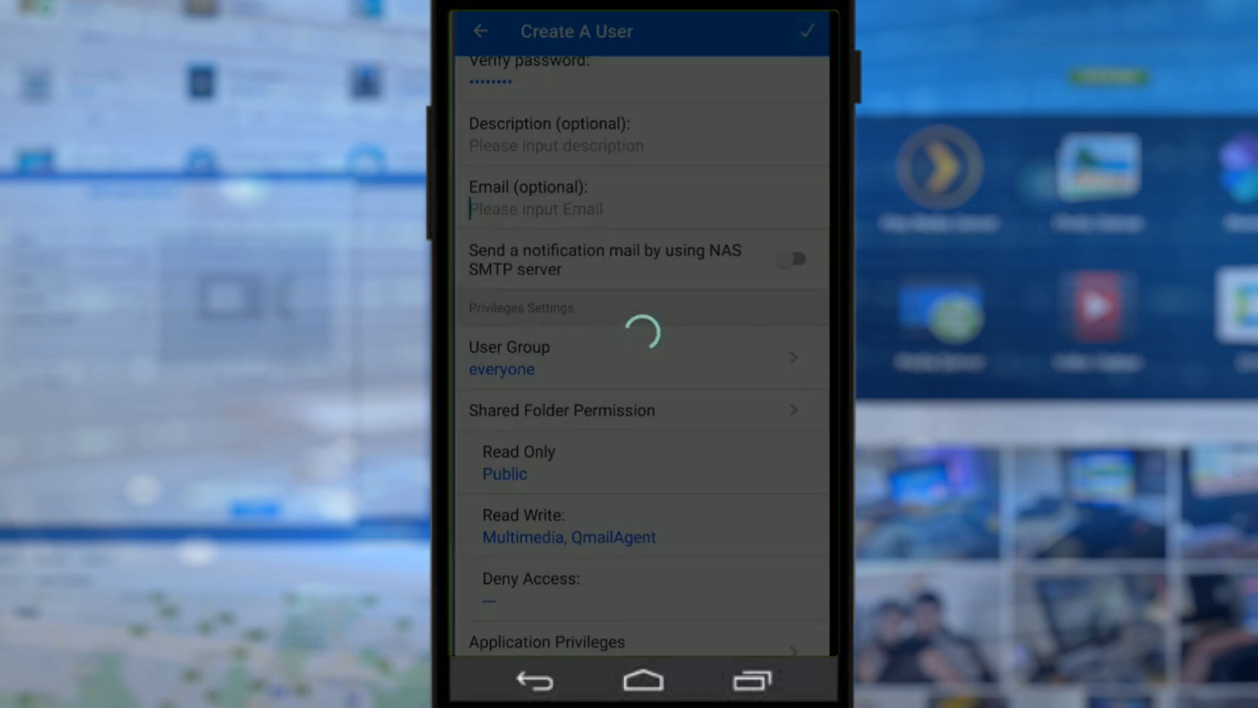
{"action": "left_click", "coordinate": [806, 31]}
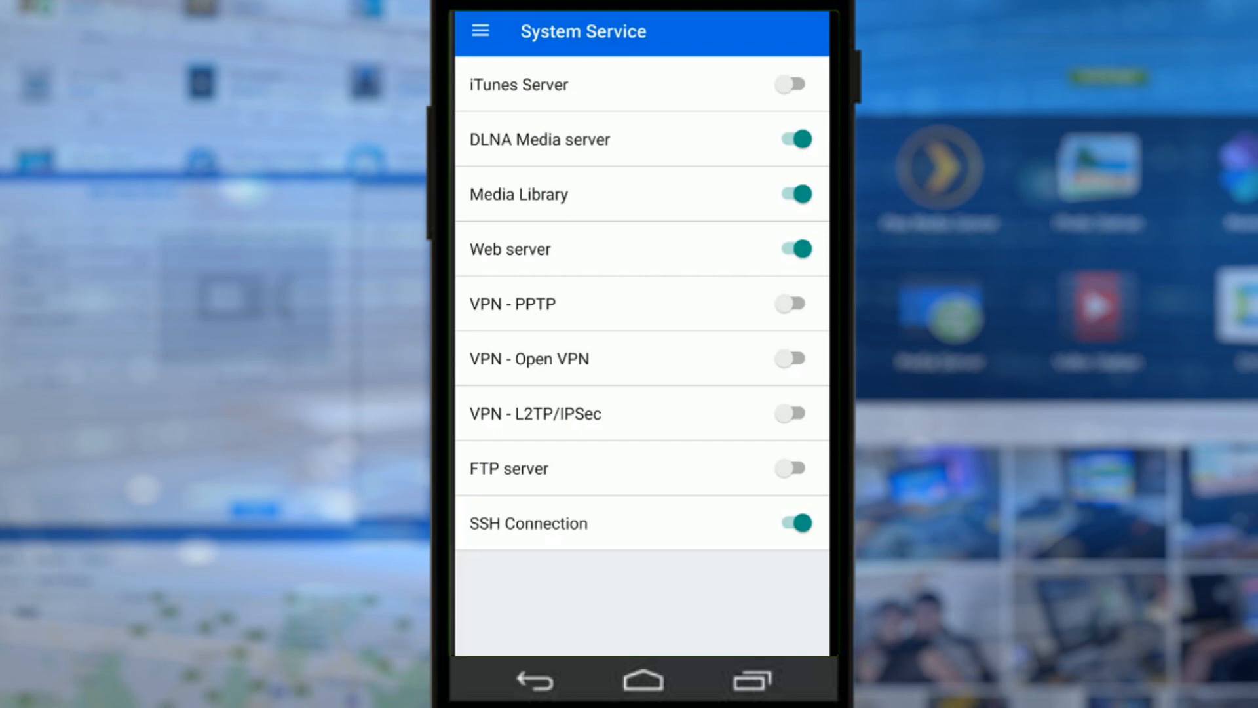
{"action": "left_click", "coordinate": [479, 32]}
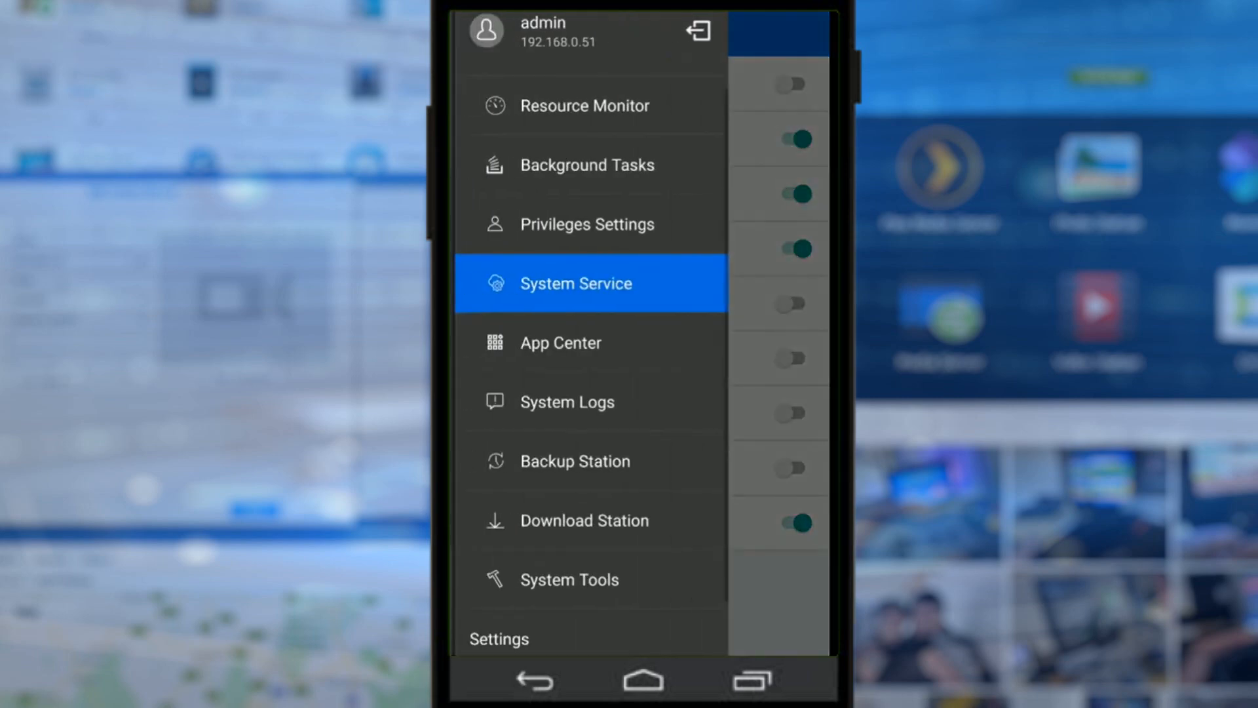
{"action": "left_click", "coordinate": [559, 342]}
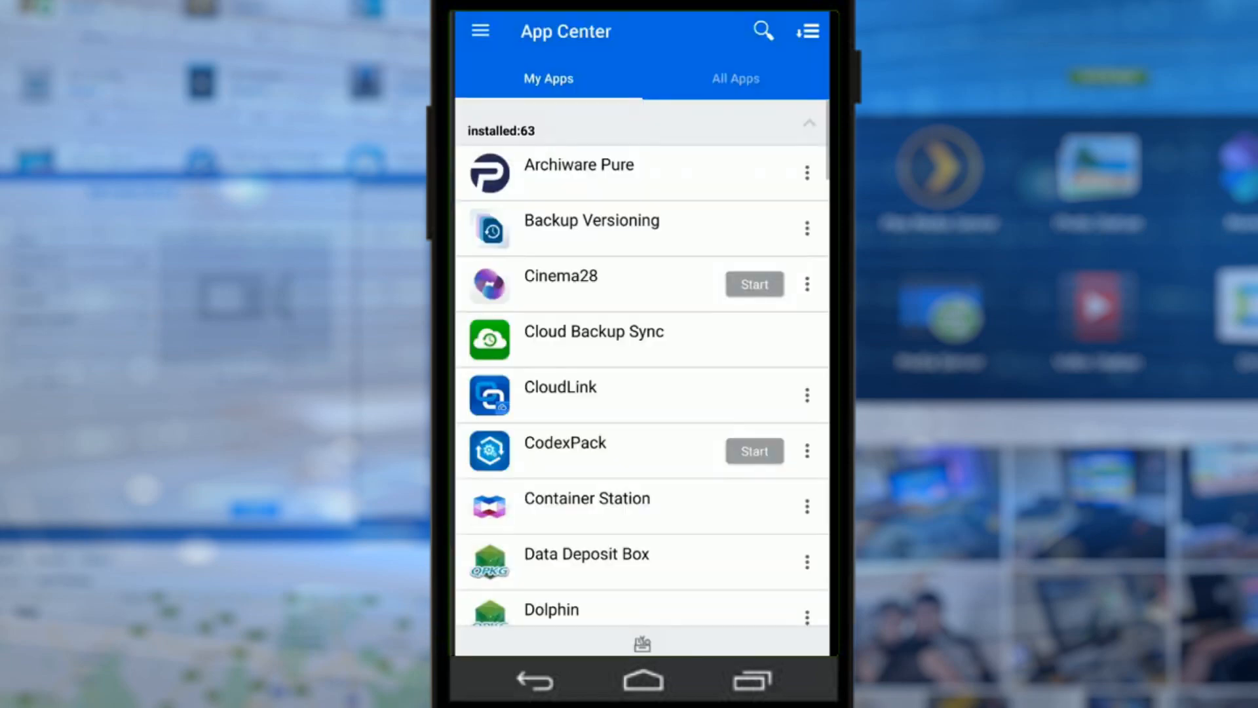
Step: Scroll My Apps, return from All Apps to installed apps, and reopen the navigation menu
{"action": "scroll", "scroll_direction": "down", "scroll_amount": 3}
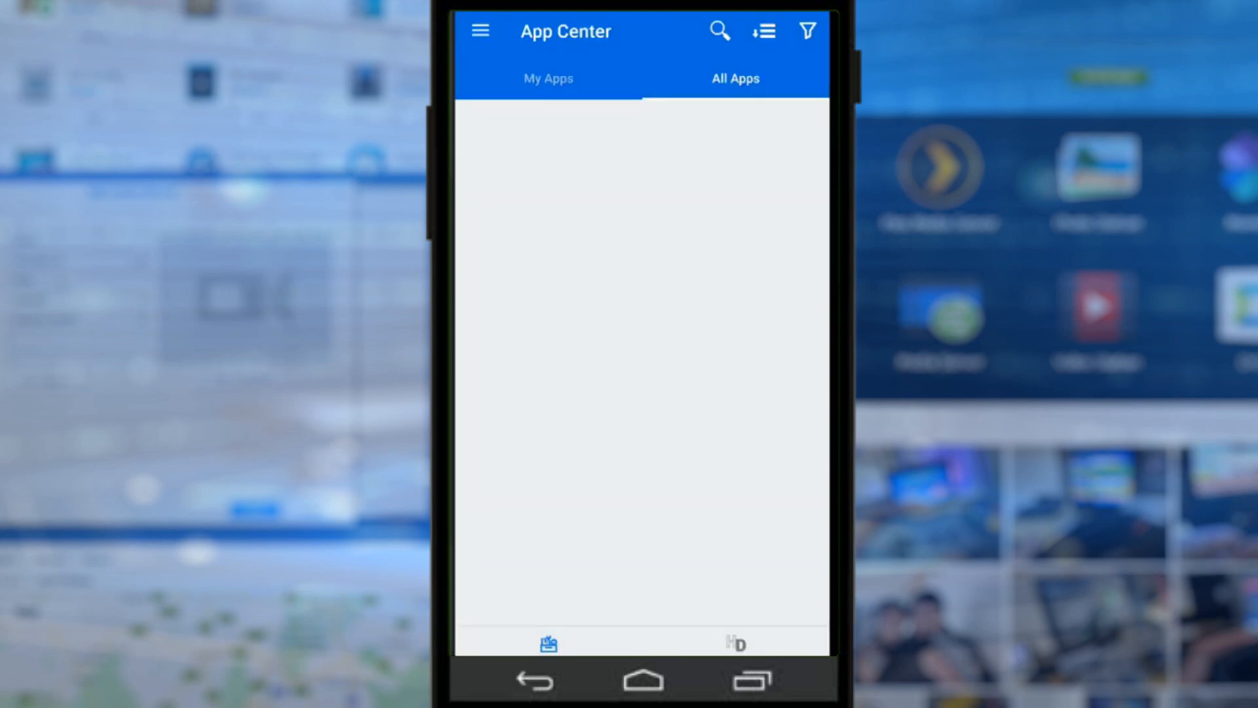
{"action": "left_click", "coordinate": [549, 78]}
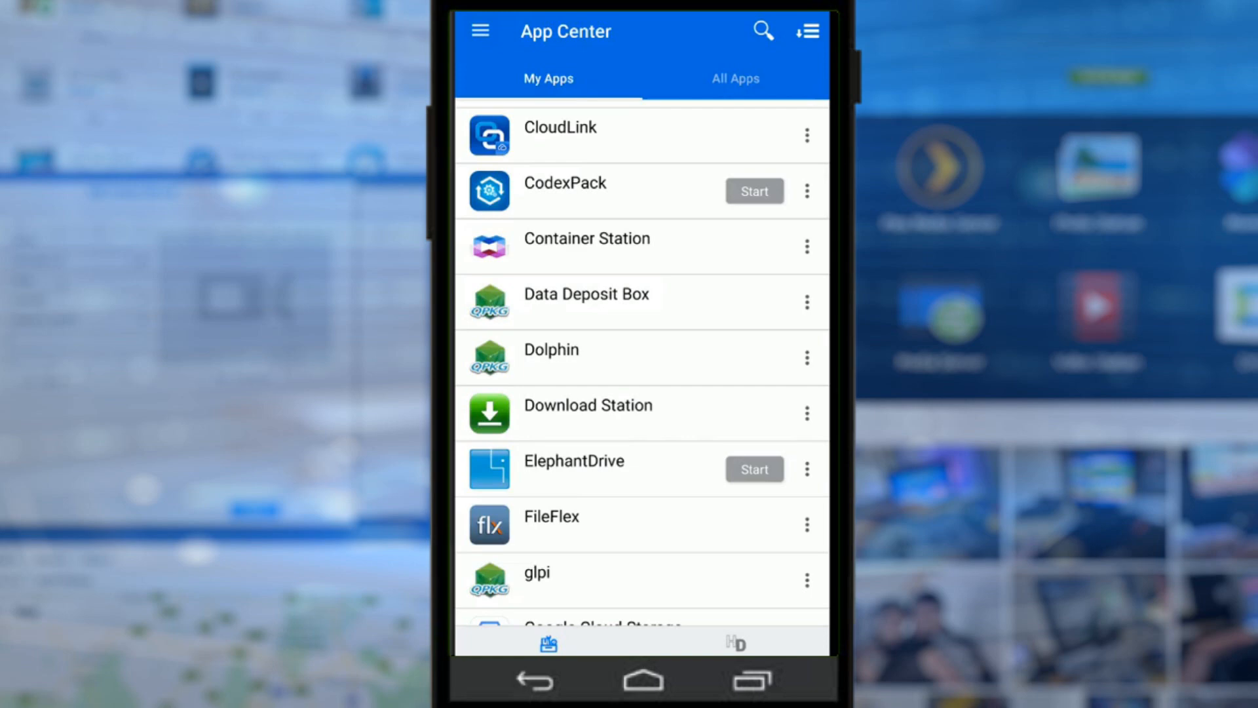
{"action": "left_click", "coordinate": [480, 32]}
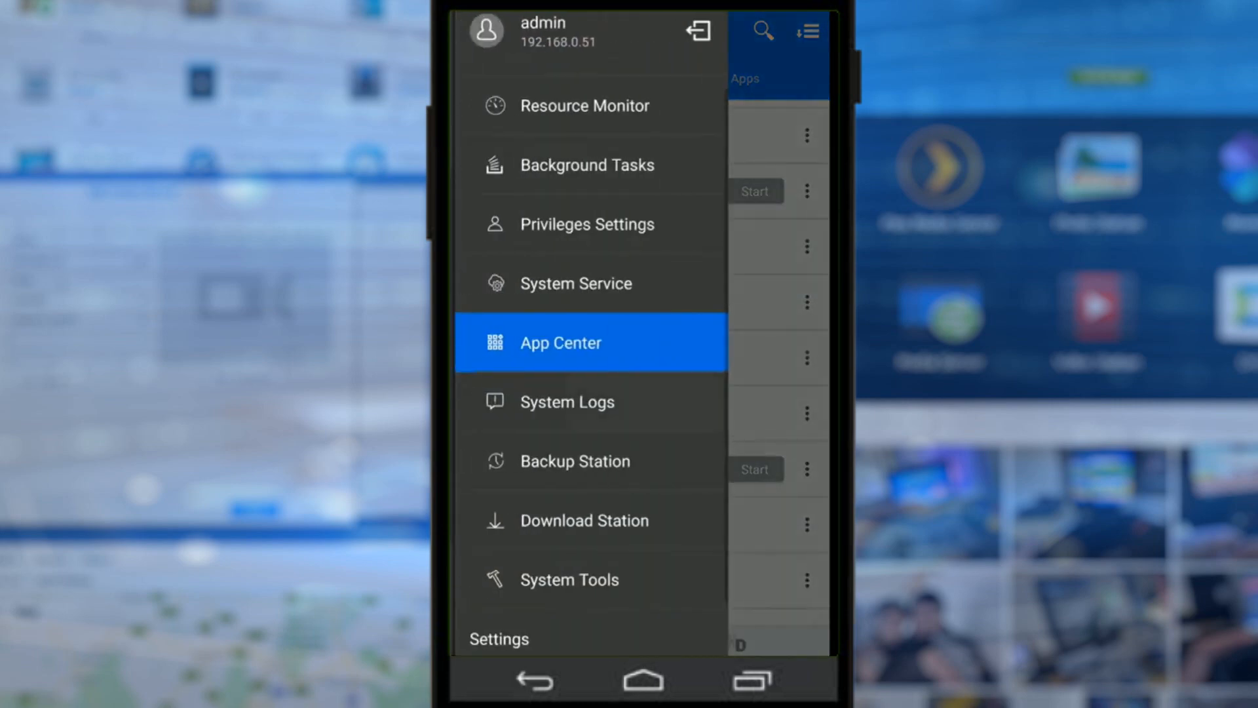
Step: Scroll through the System Logs event list, newest entry being sample user creation, then reopen the menu
{"action": "left_click", "coordinate": [567, 401]}
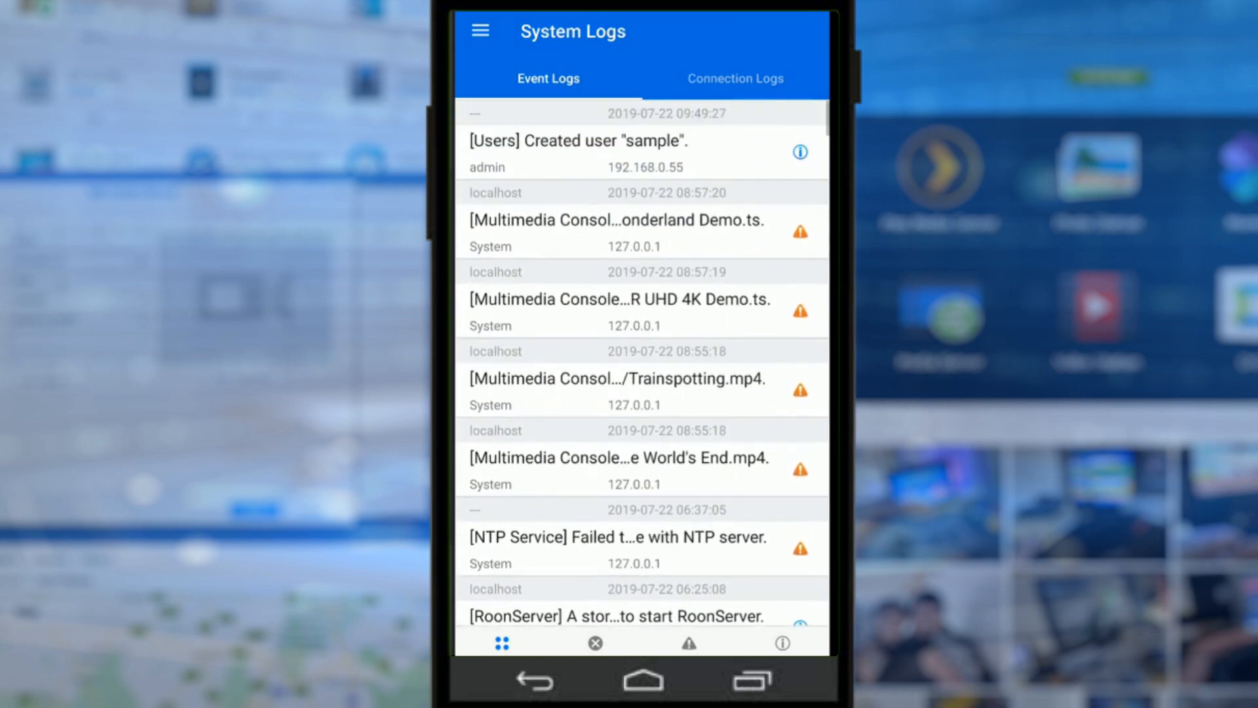
{"action": "scroll", "scroll_direction": "down", "scroll_amount": 3}
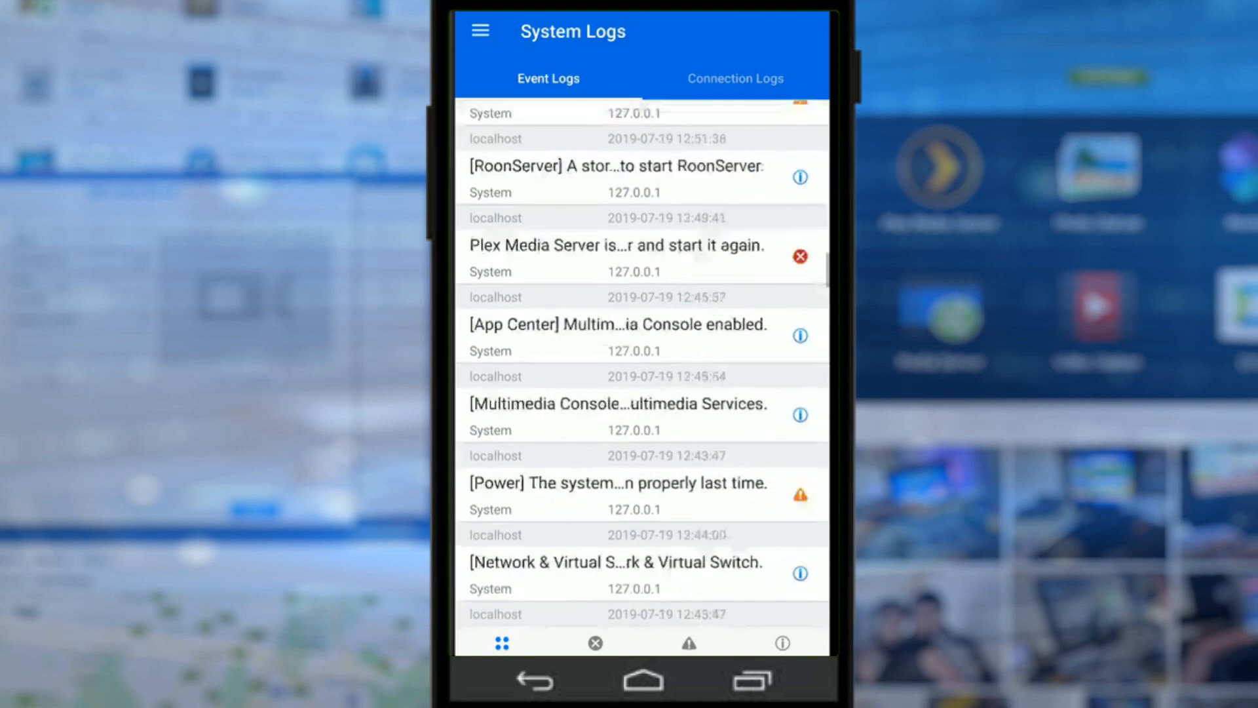
{"action": "scroll", "scroll_direction": "down", "scroll_amount": 3}
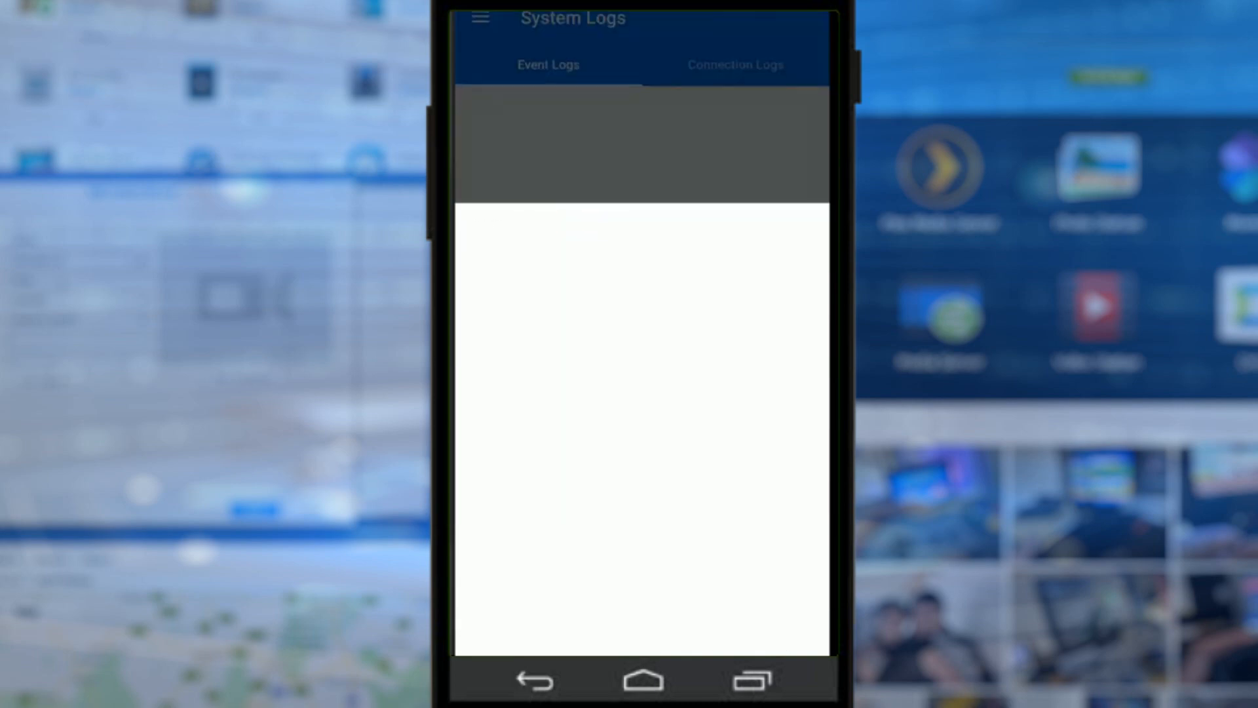
{"action": "left_click", "coordinate": [479, 17]}
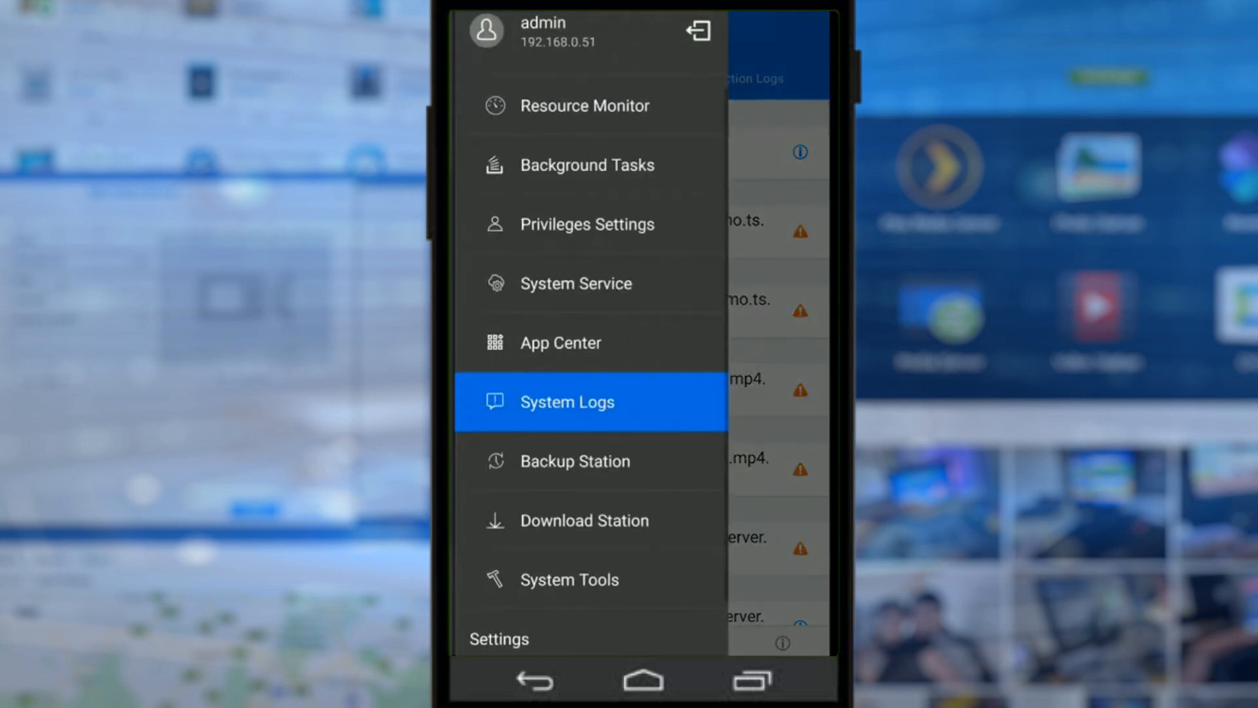
Step: Confirm Backup Station's NAS to NAS tab has no backup jobs, then return to the dashboard
{"action": "left_click", "coordinate": [575, 460]}
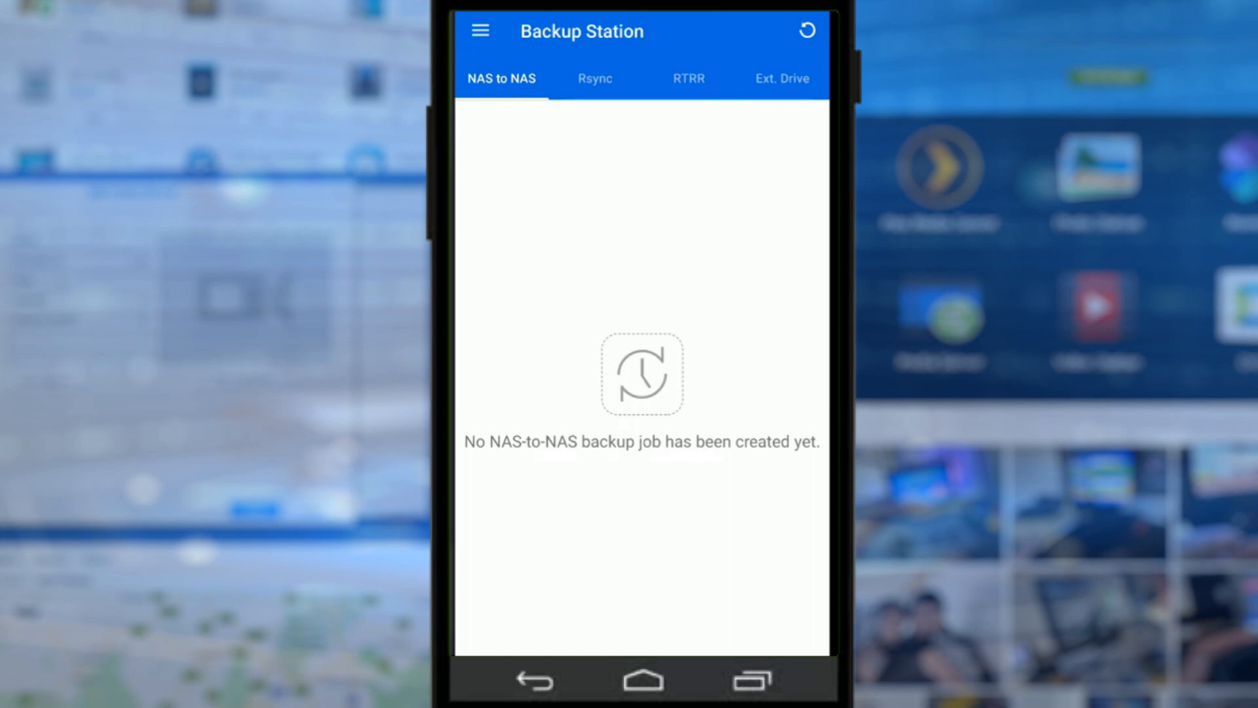
{"action": "left_click", "coordinate": [687, 79]}
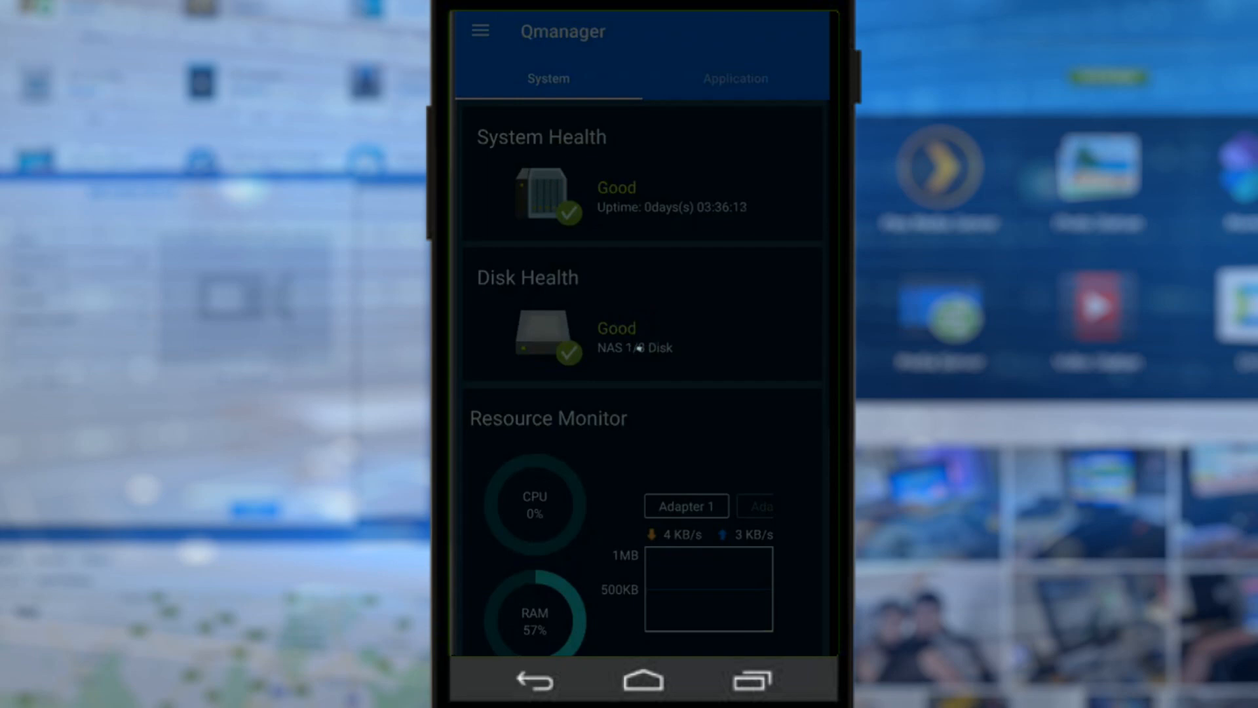
Step: Go to System Tools from the side menu, showing no external storage devices
{"action": "left_click", "coordinate": [480, 31]}
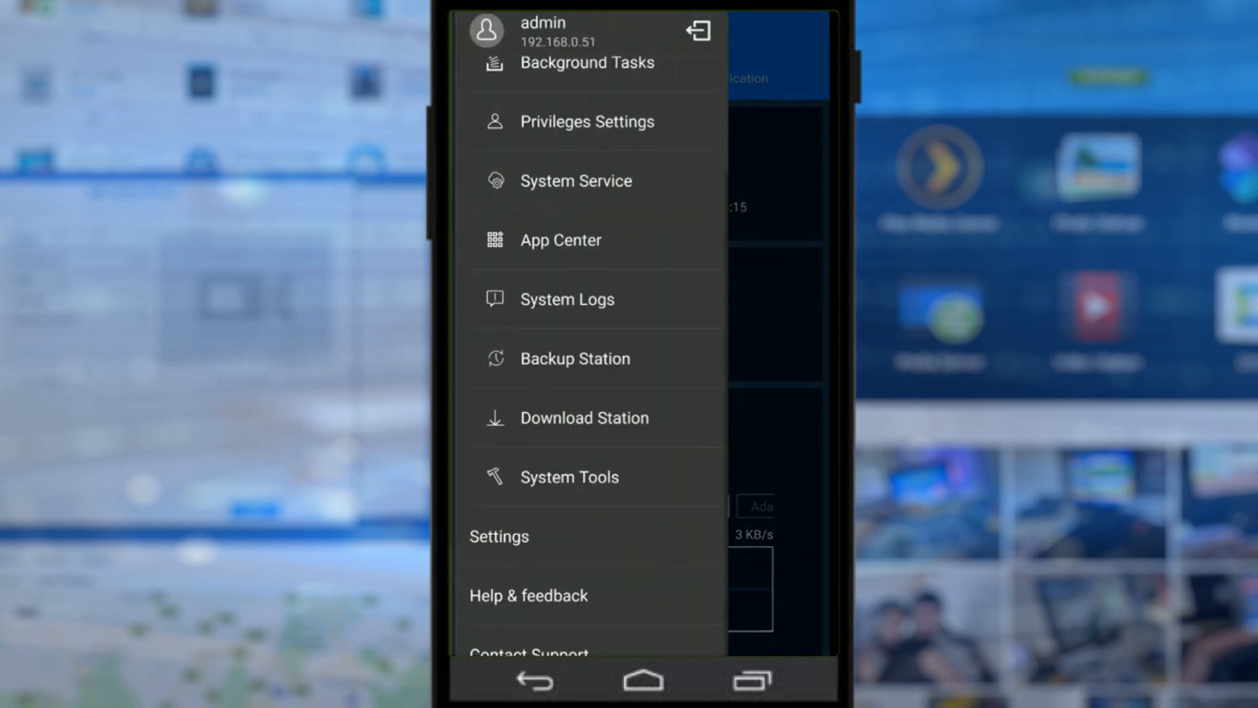
{"action": "left_click", "coordinate": [569, 476]}
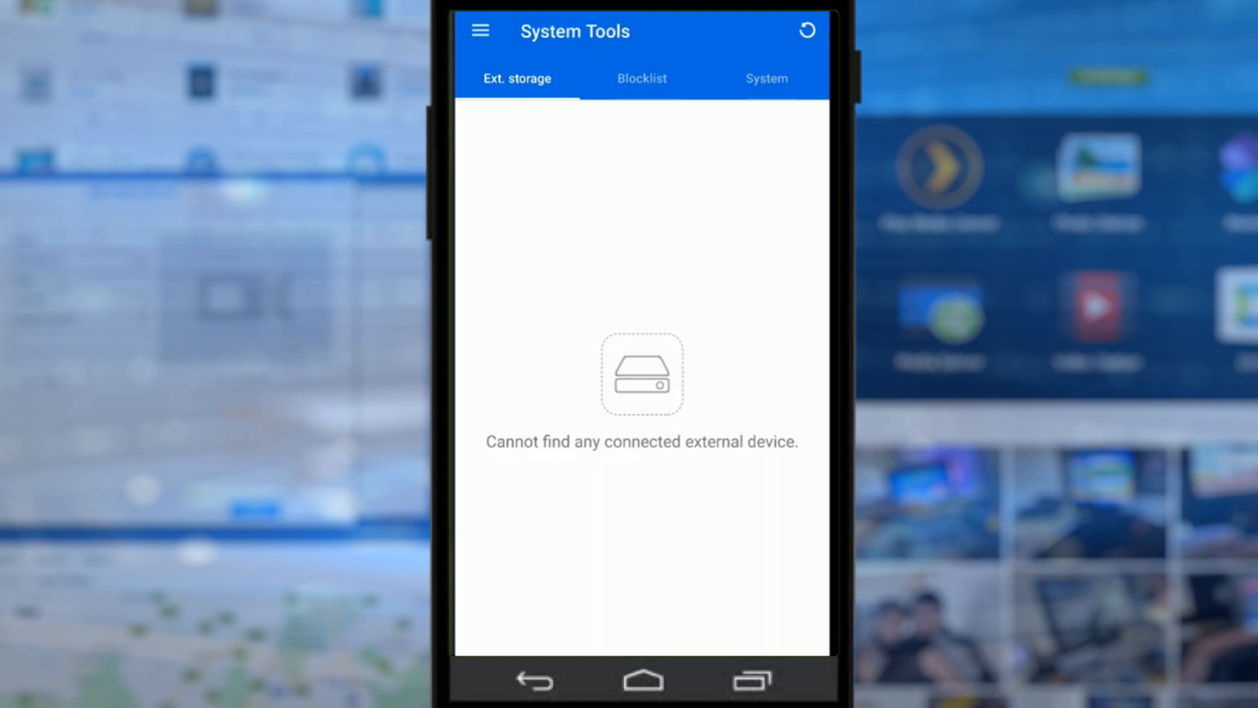
Step: View the empty Blocklist and the locate, restart, firmware update and shutdown options; reopen the menu
{"action": "left_click", "coordinate": [641, 79]}
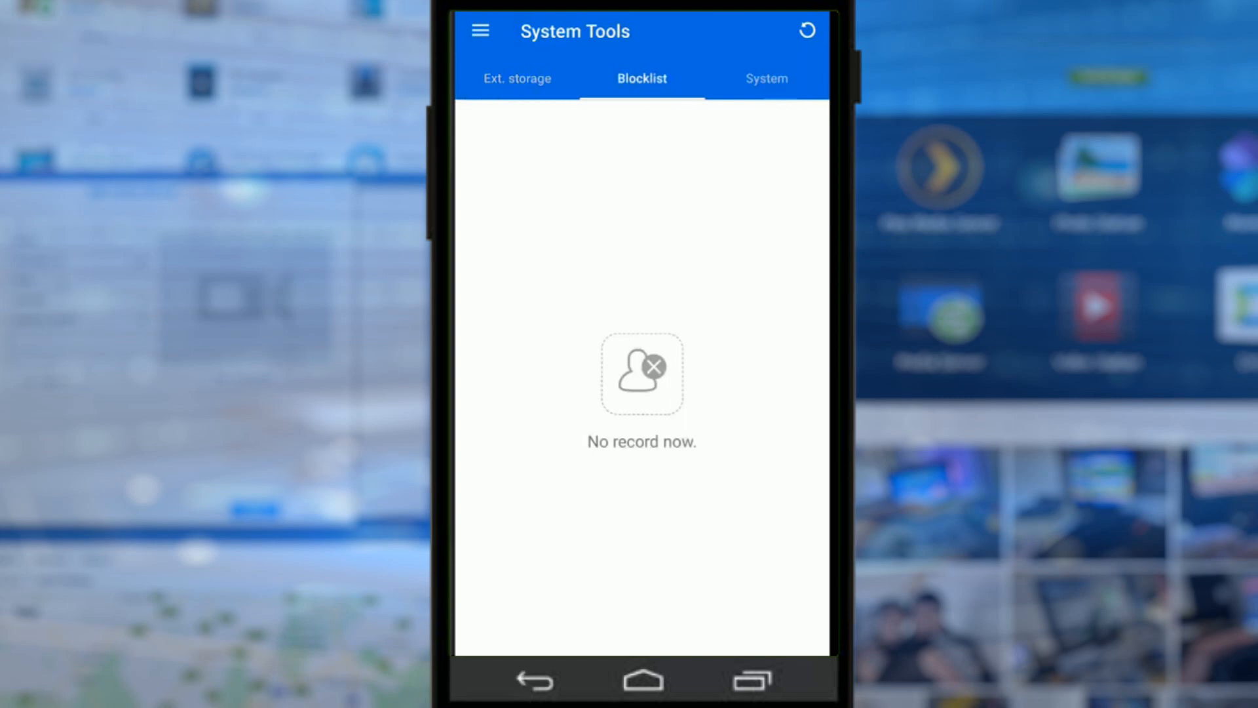
{"action": "left_click", "coordinate": [765, 79]}
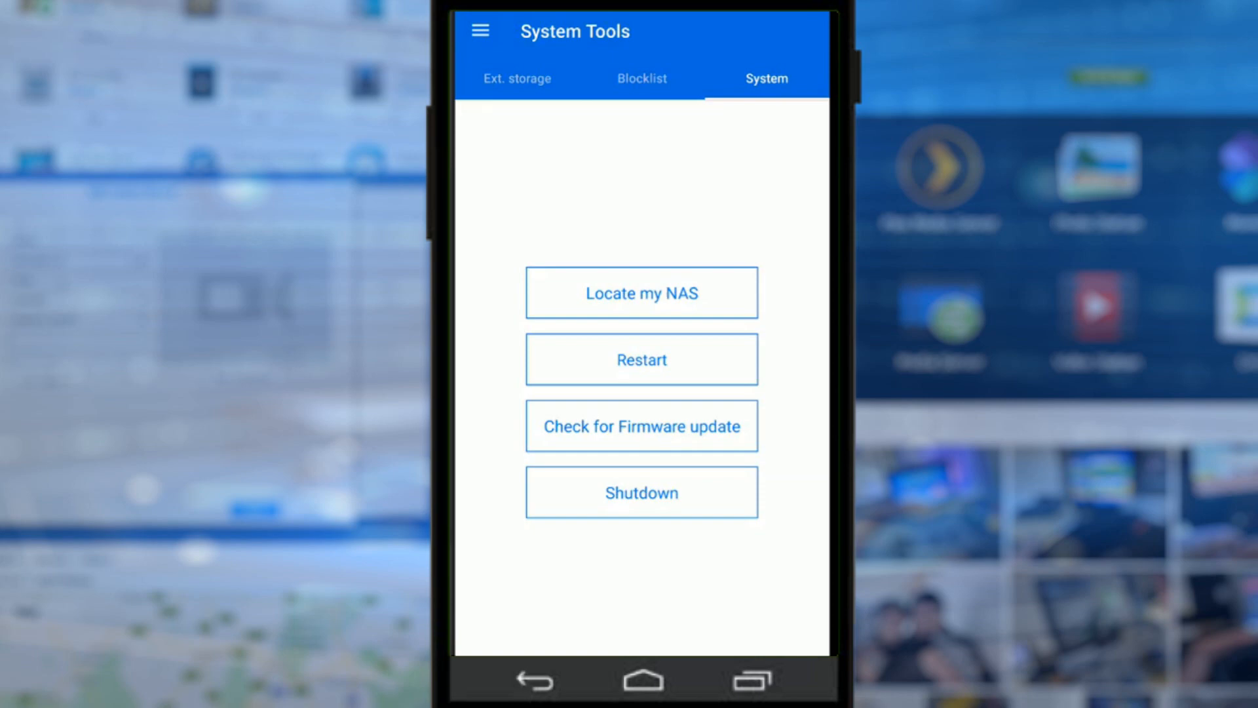
{"action": "left_click", "coordinate": [480, 31]}
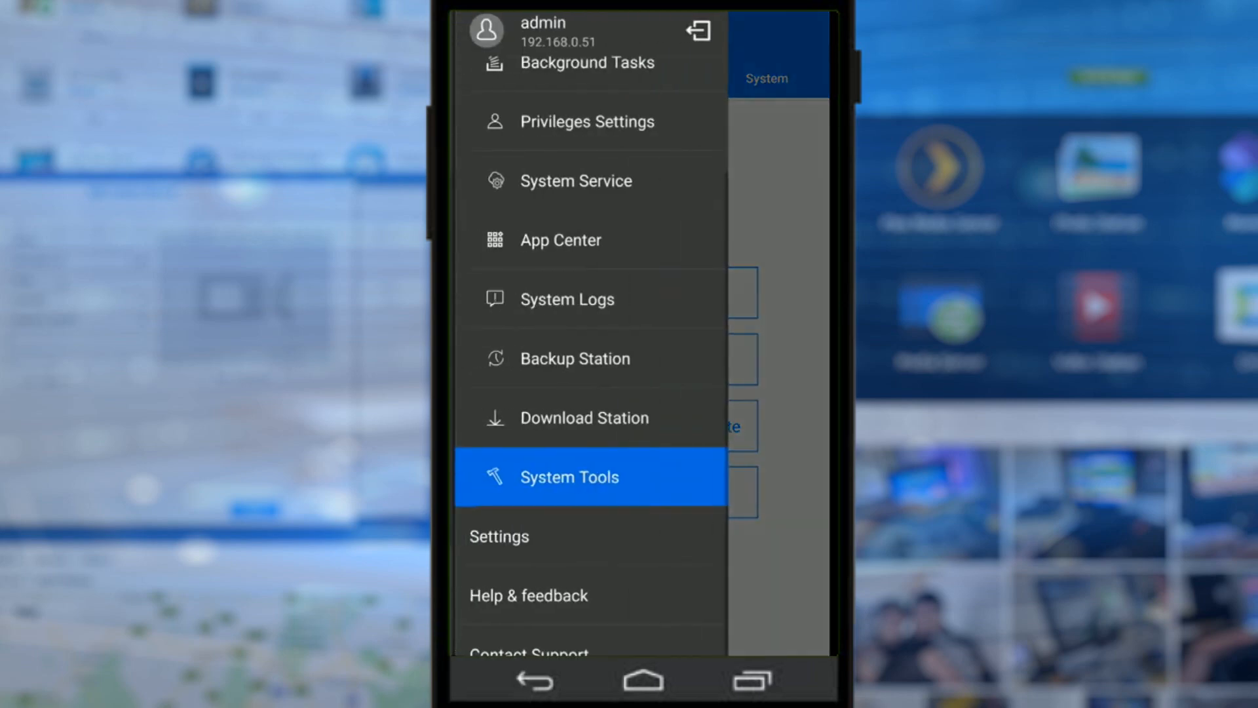
{"action": "left_click", "coordinate": [498, 536]}
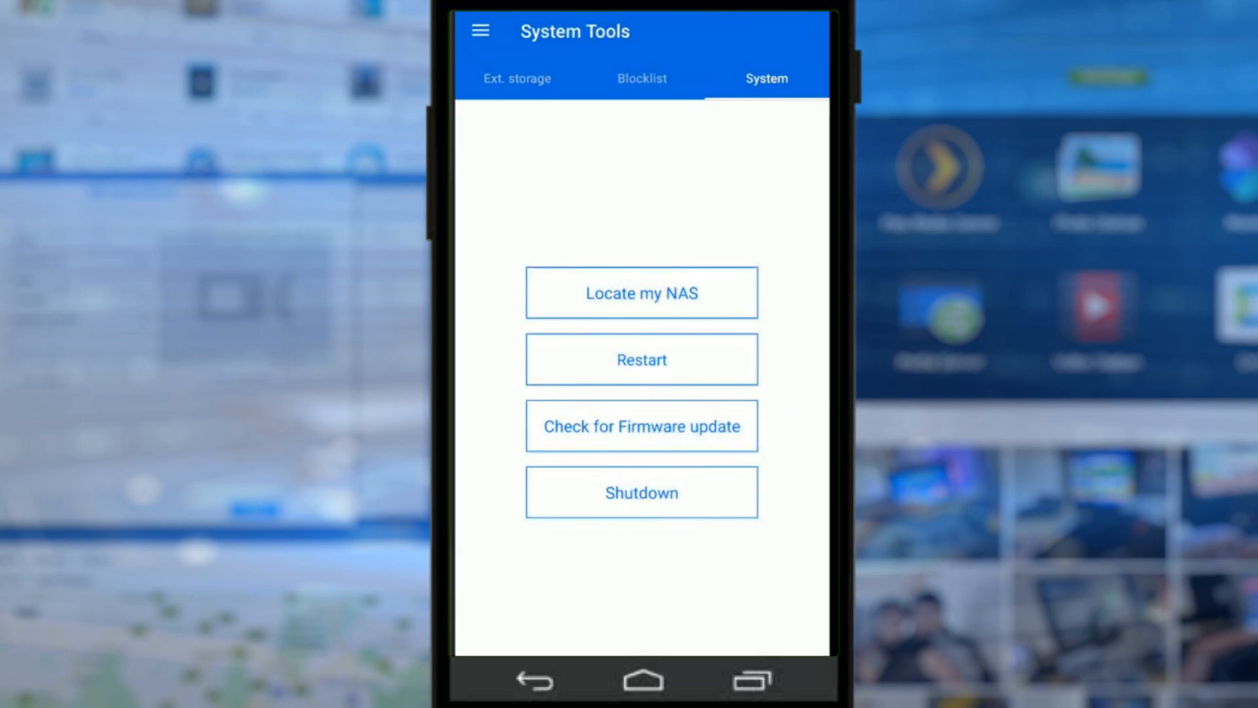
{"action": "left_click", "coordinate": [479, 32]}
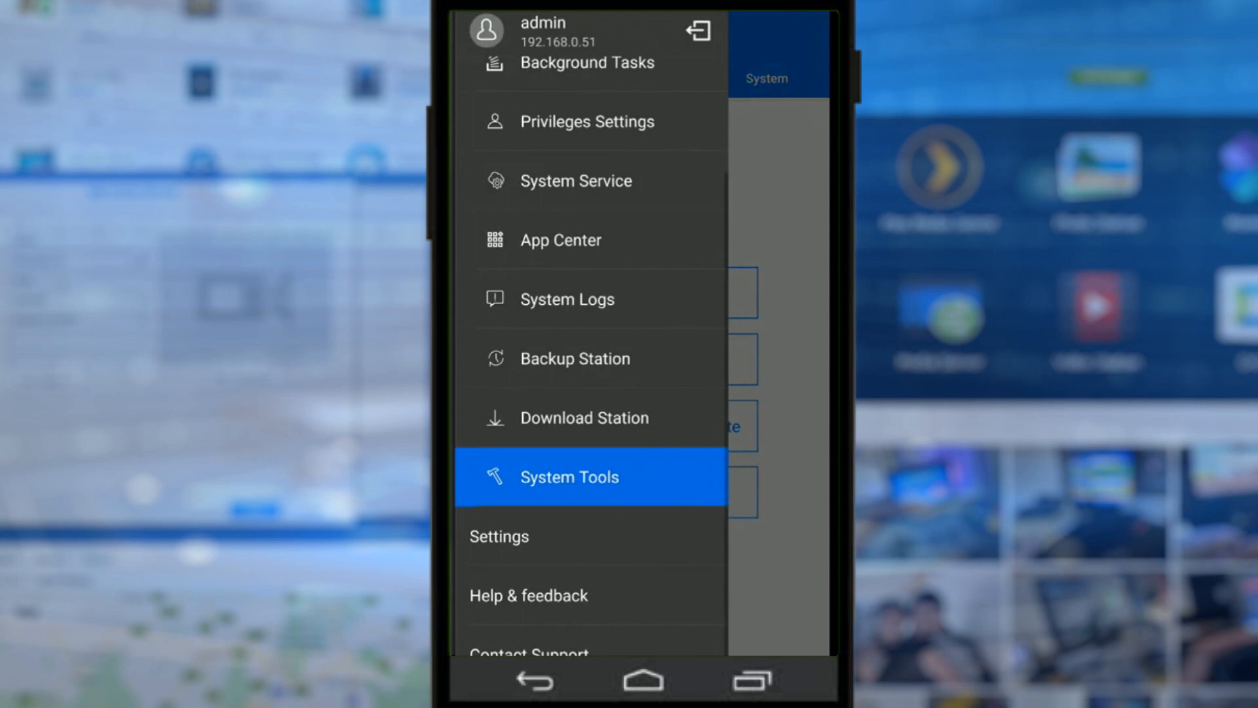